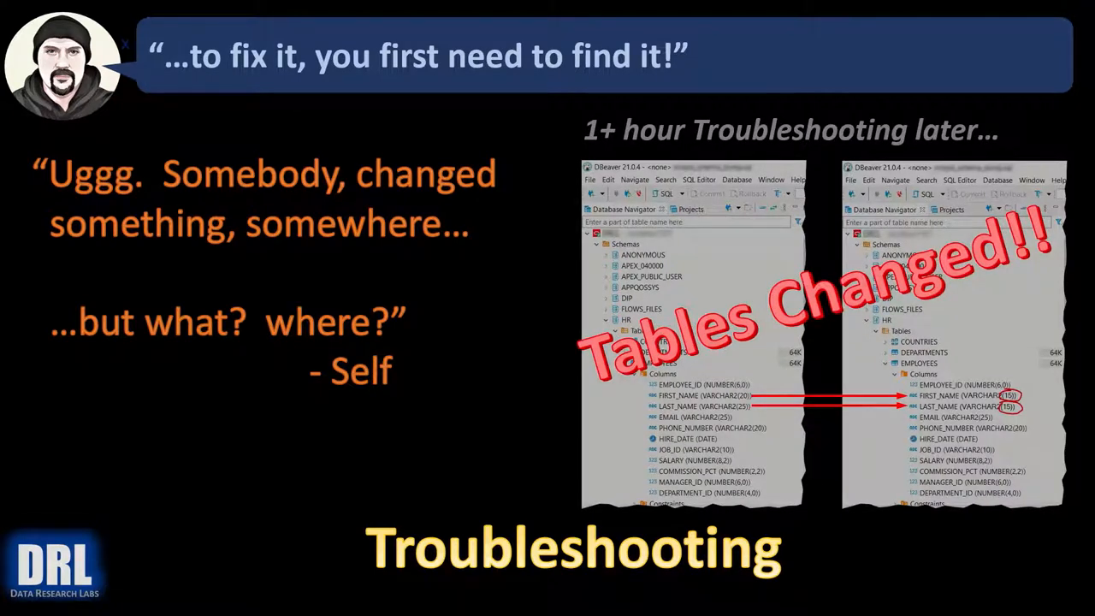
mouse_move(641, 445)
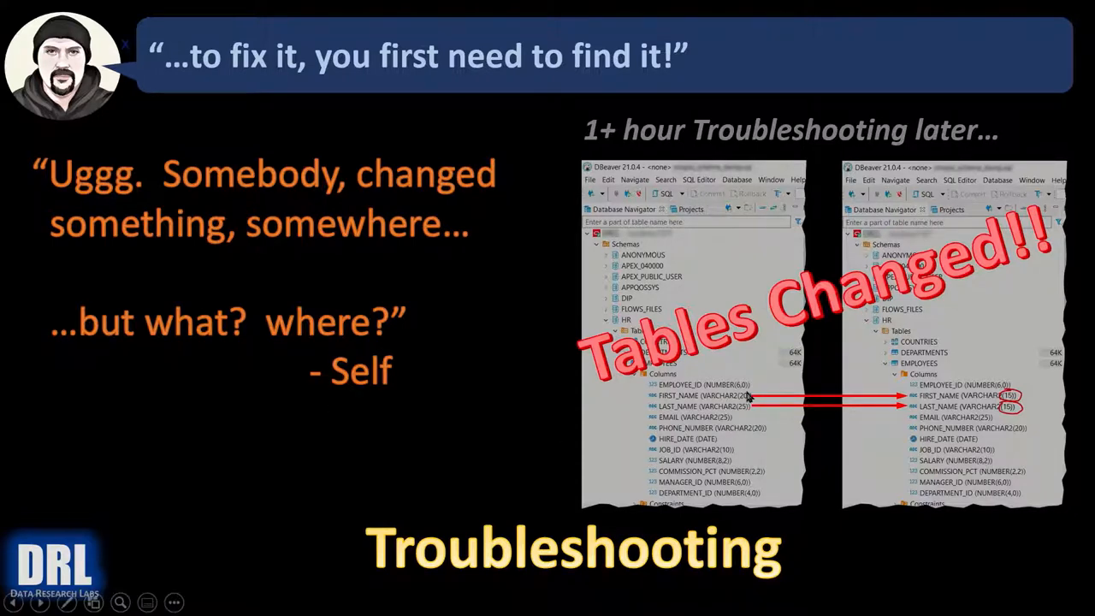
mouse_move(727, 411)
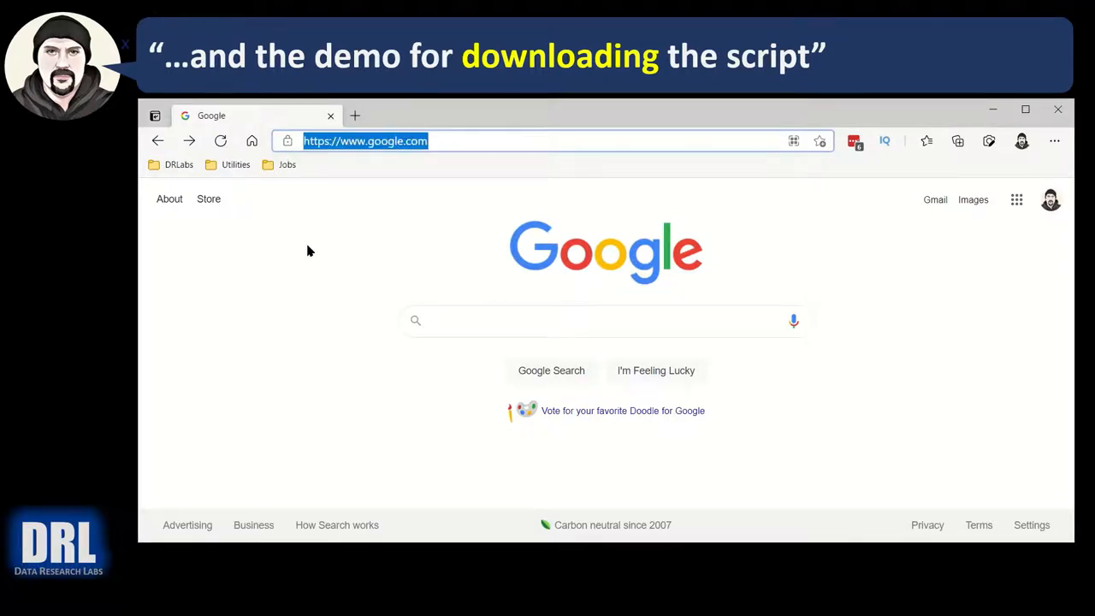
- Open simple_schema_dump.sql from dataresearchlabs' sql_scripts repository under mysql/schemadiff on GitHub
type("github.com/dataresearchlabs")
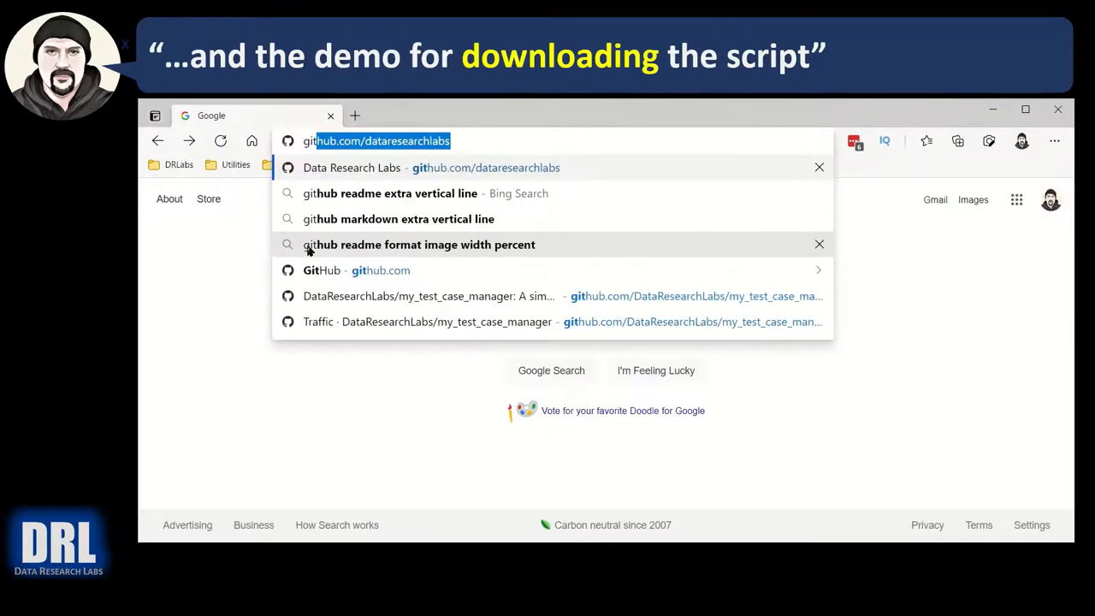
type("github.com")
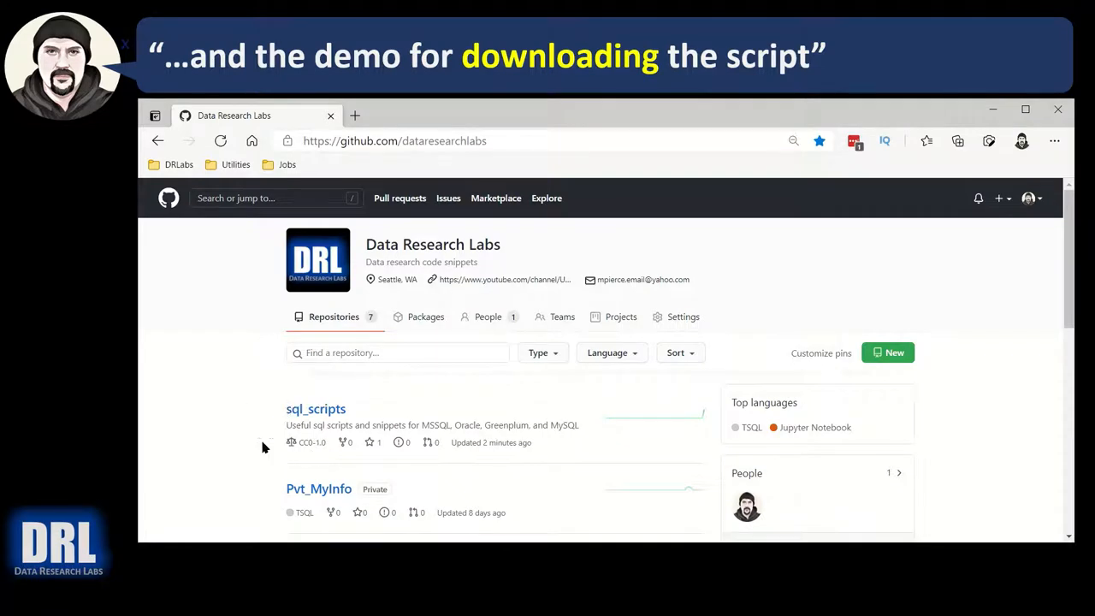
mouse_move(315, 409)
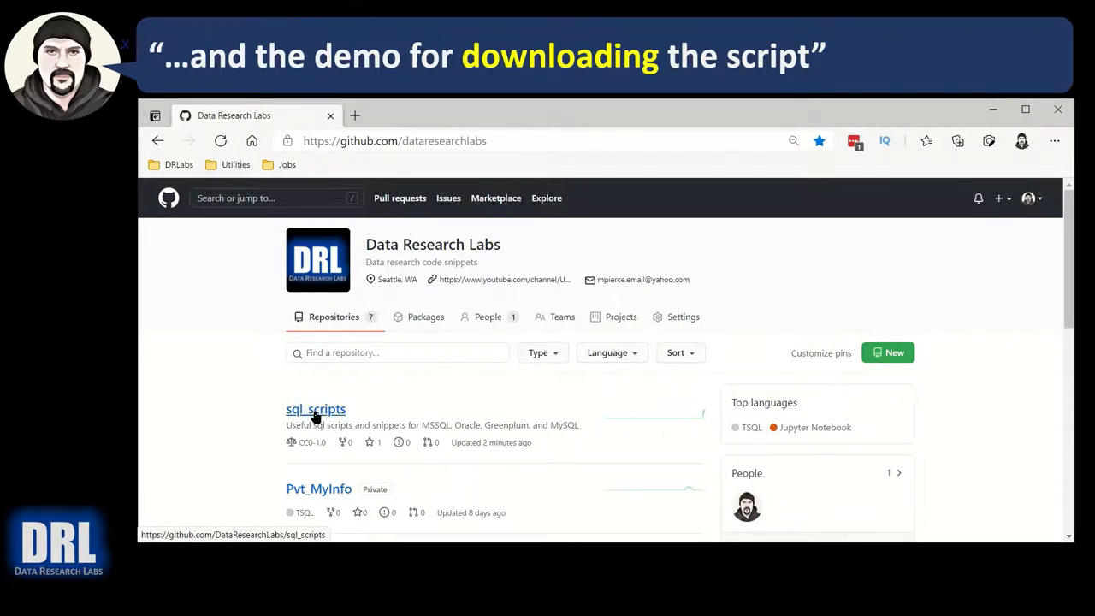
scroll("down", 3)
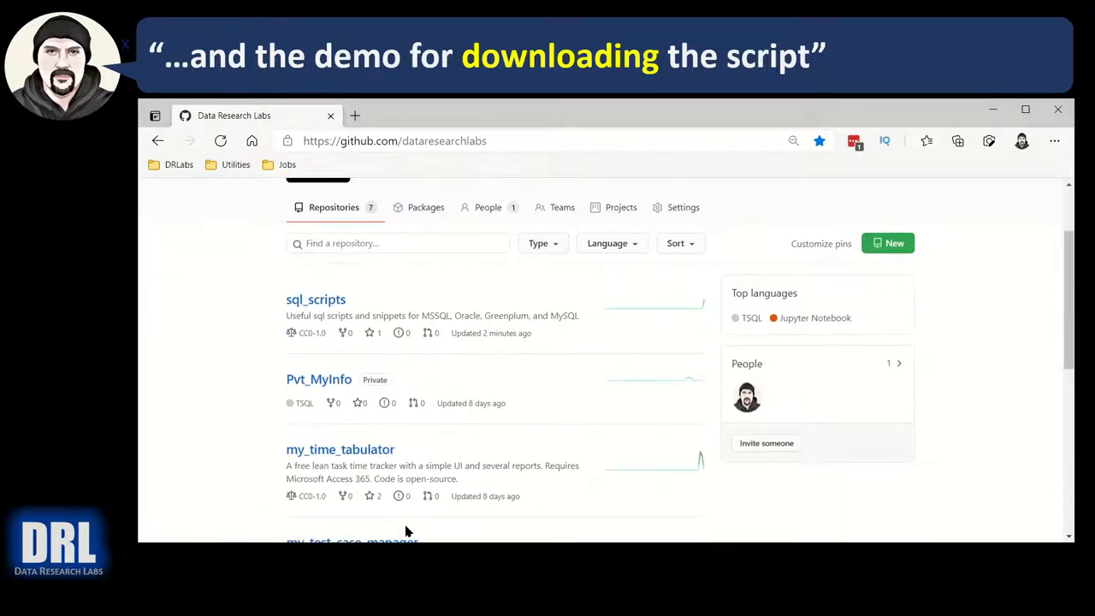
left_click(315, 299)
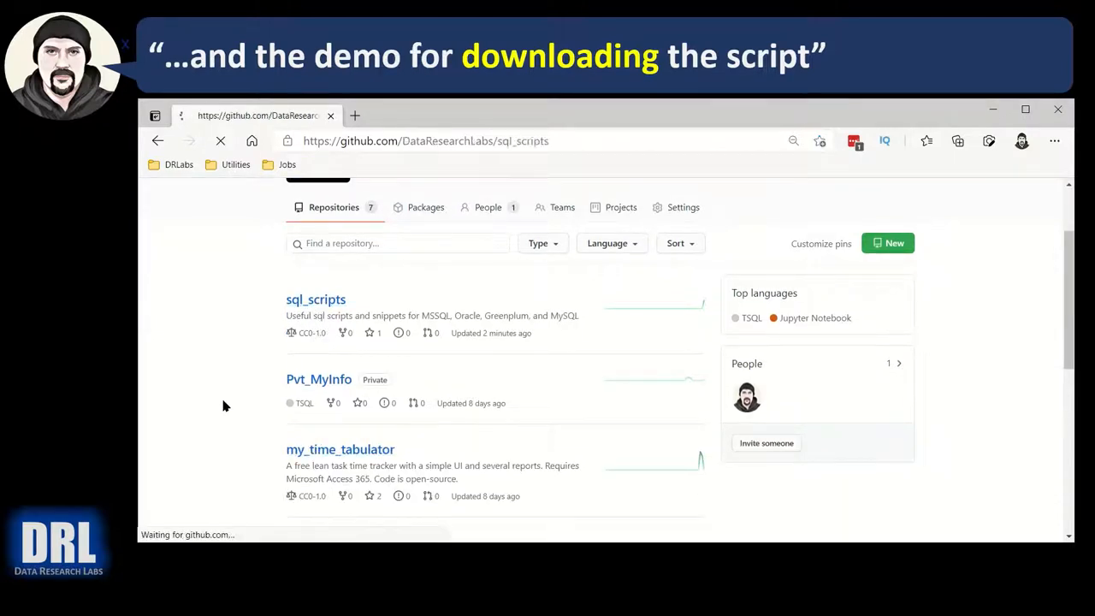
left_click(316, 299)
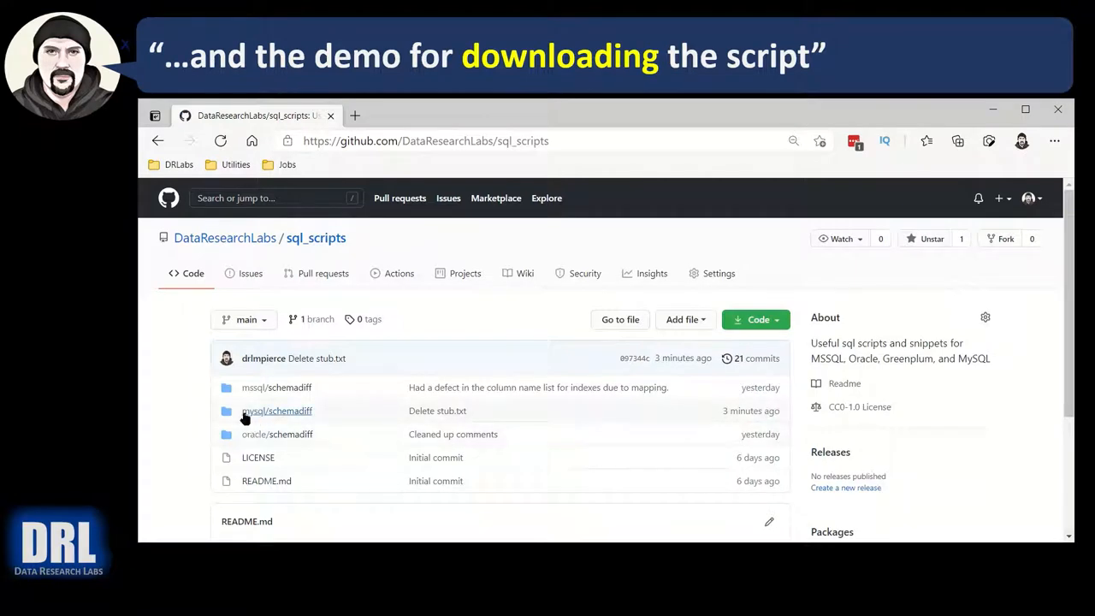
mouse_move(276, 410)
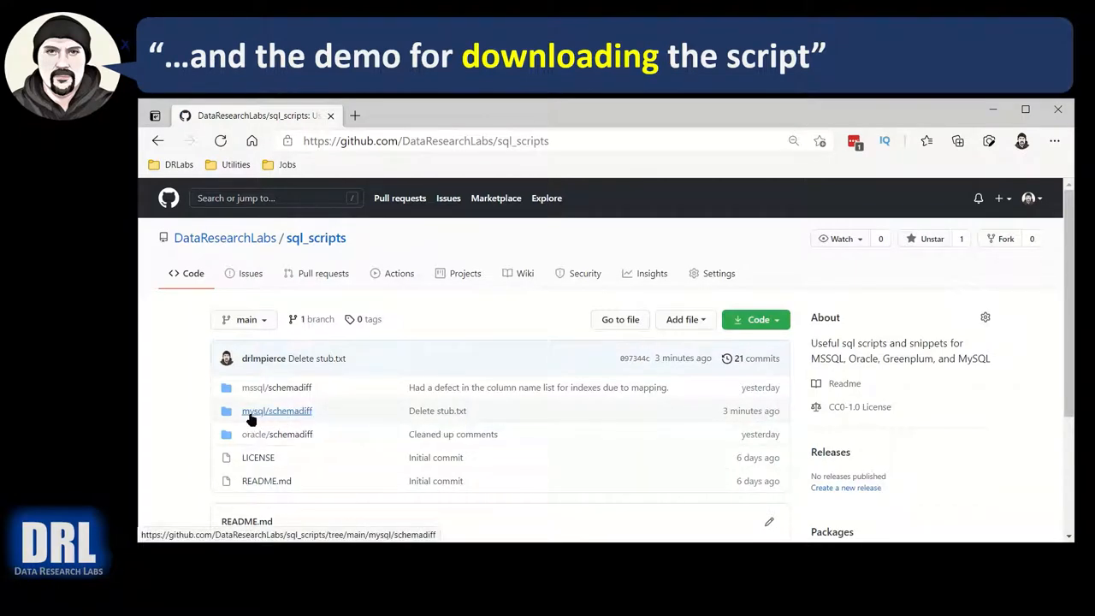
mouse_move(276, 411)
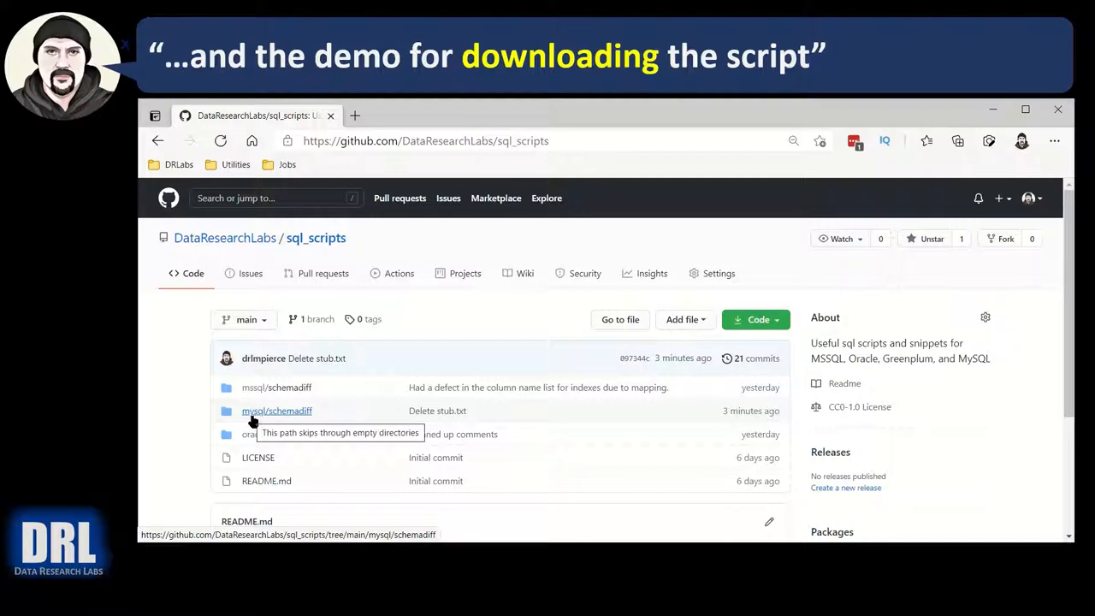
left_click(277, 411)
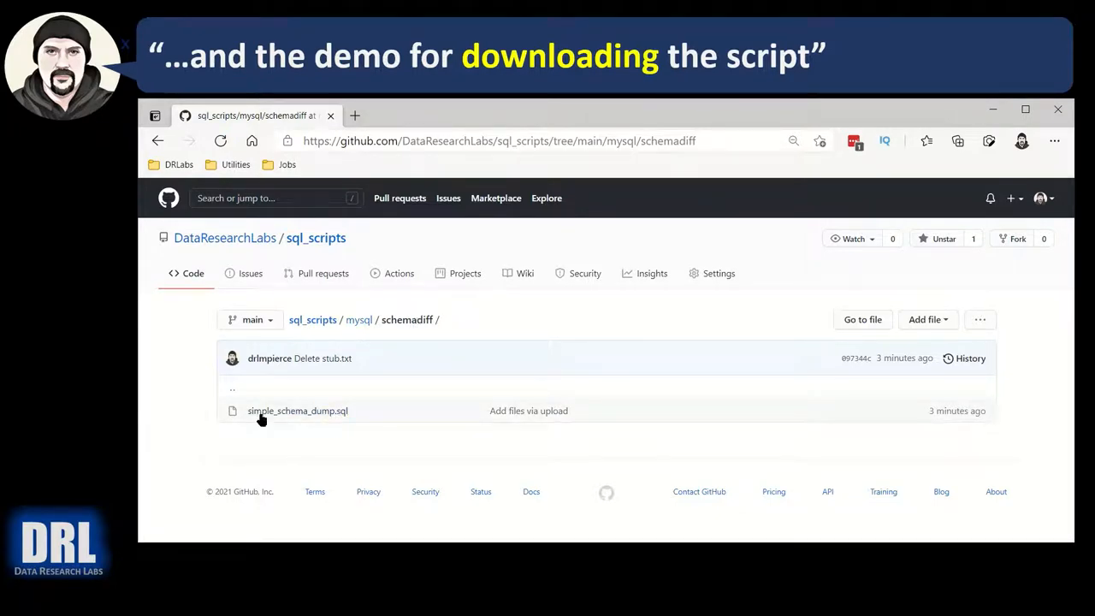
mouse_move(297, 411)
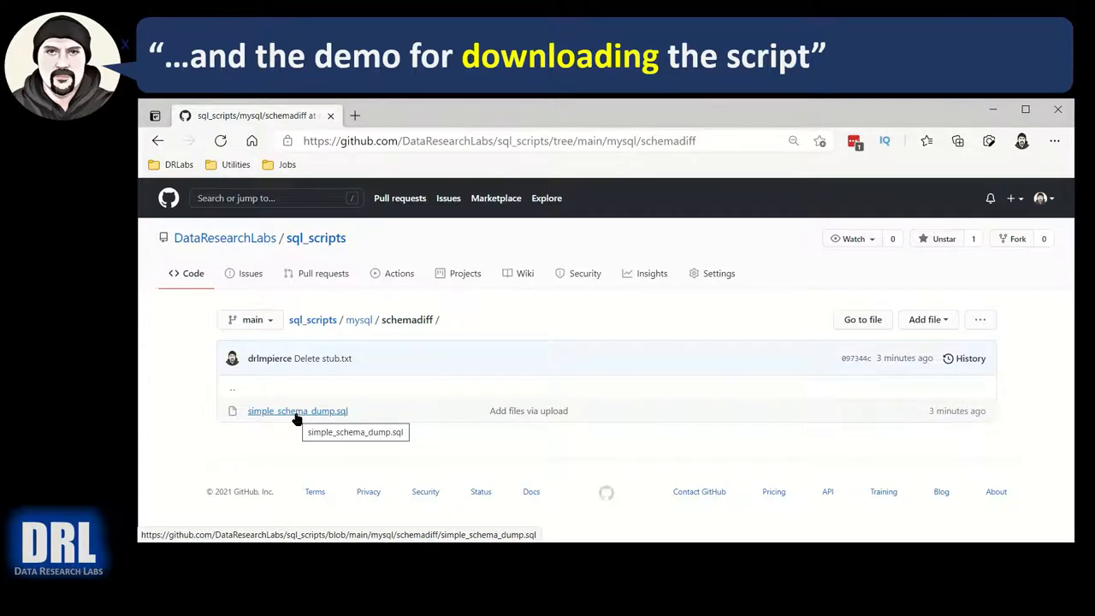
left_click(297, 411)
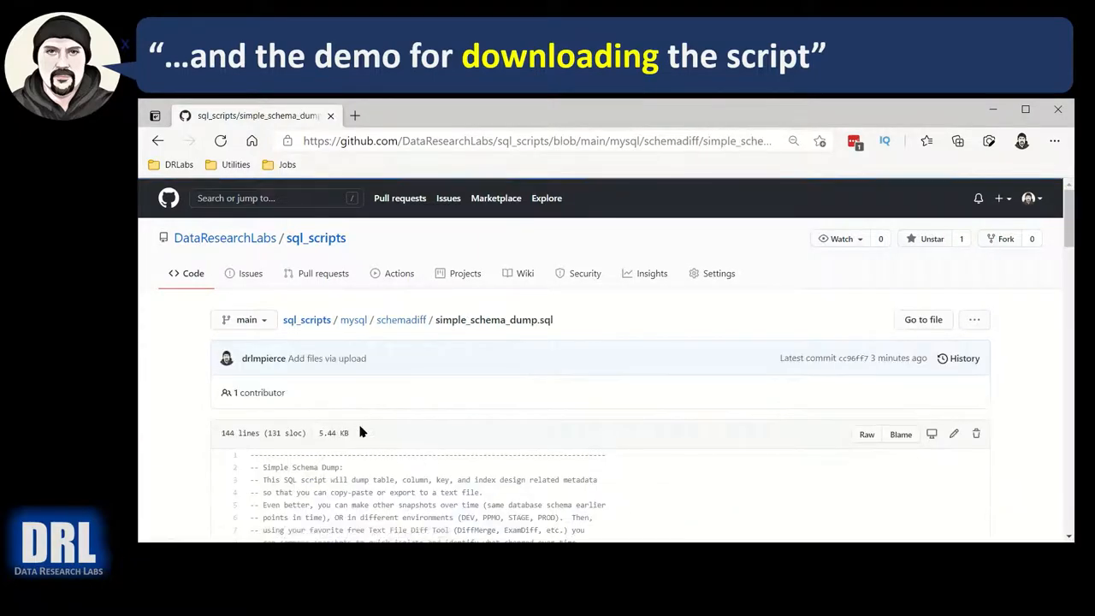
- Show simple_schema_dump.sql as raw text and select the entire script
left_click(867, 433)
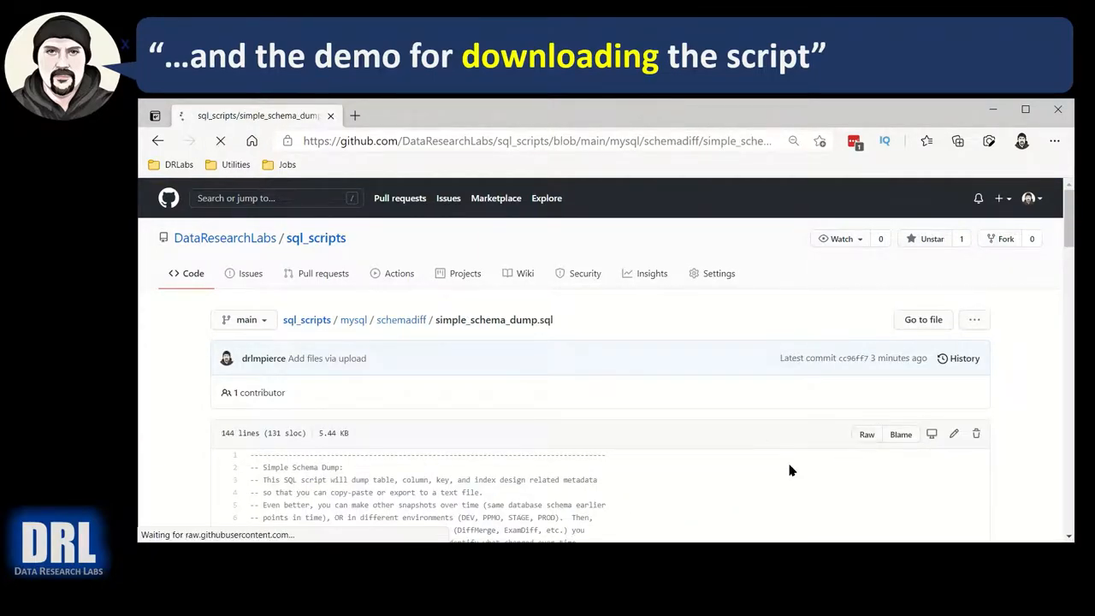
left_click(866, 434)
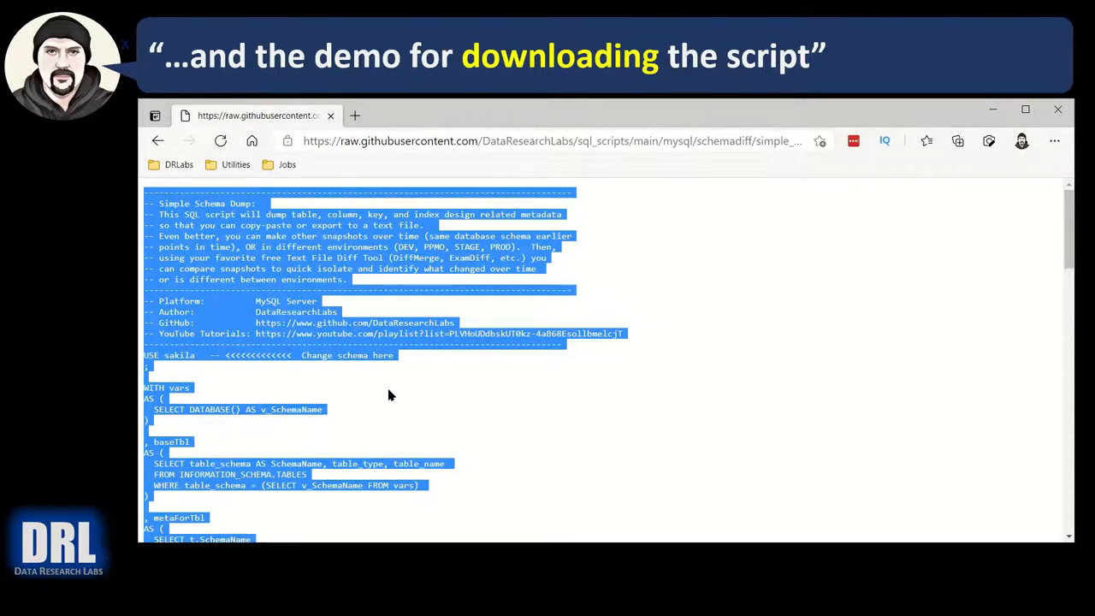
mouse_move(386, 402)
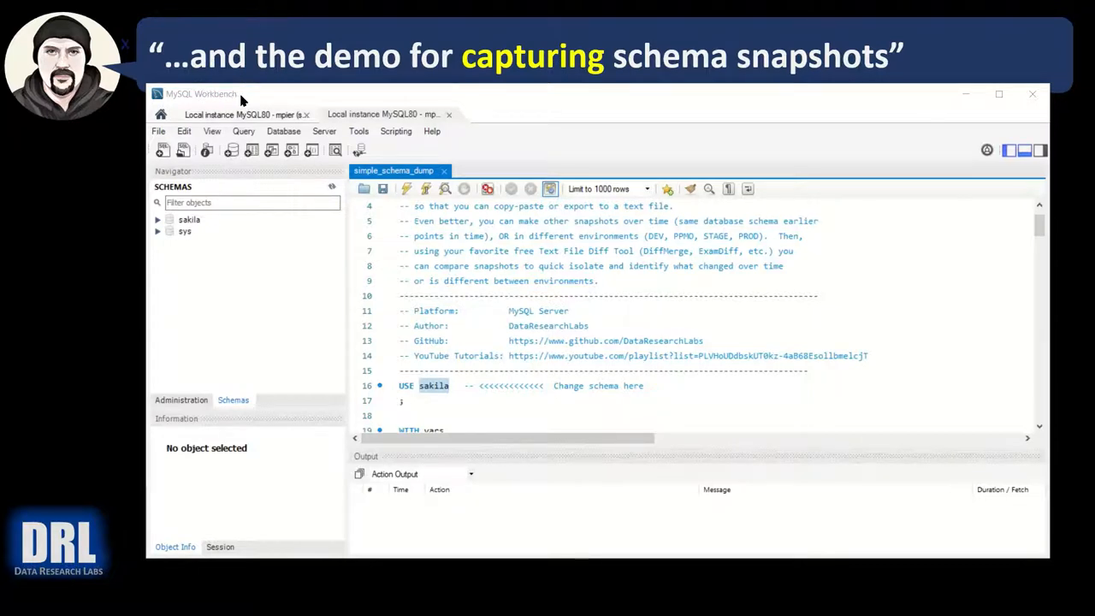
mouse_move(180, 99)
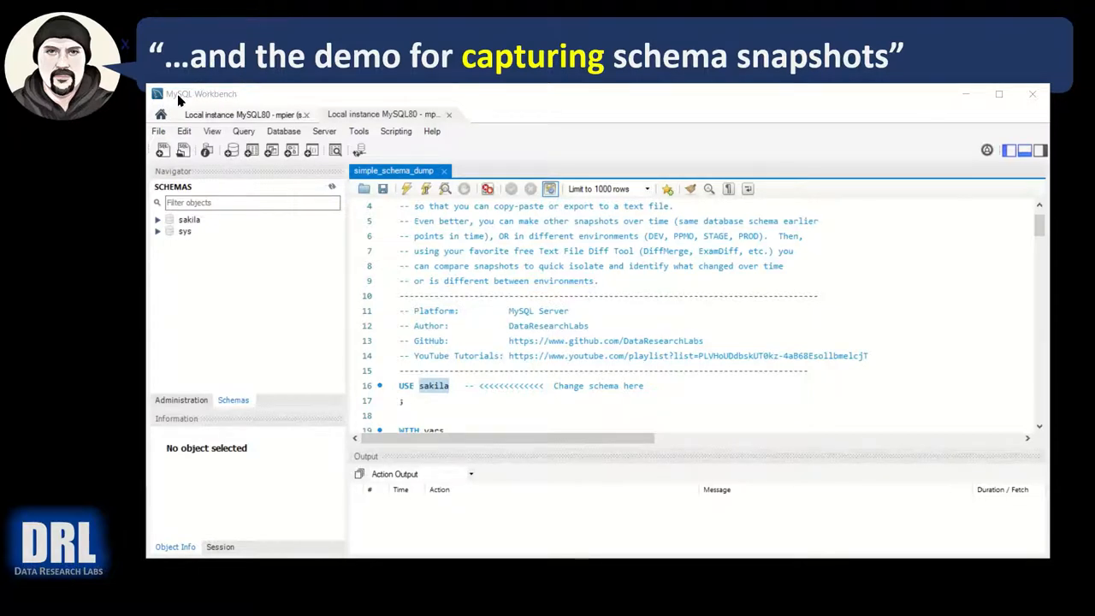
mouse_move(195, 99)
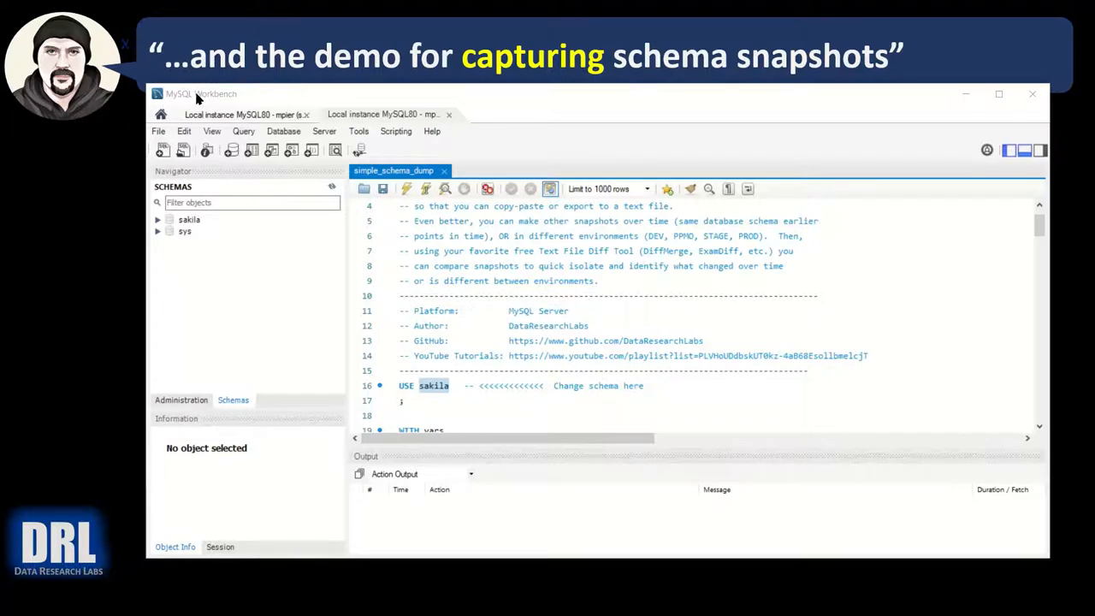
- Expand sakila in the Schemas navigator, briefly listing then hiding its Tables and Views
left_click(158, 219)
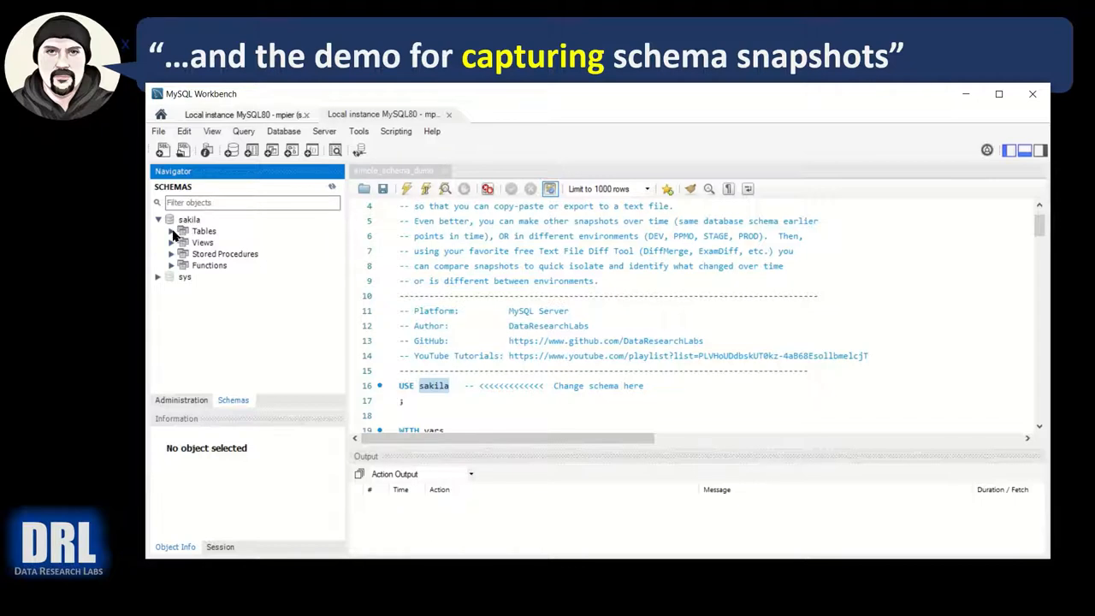
left_click(171, 231)
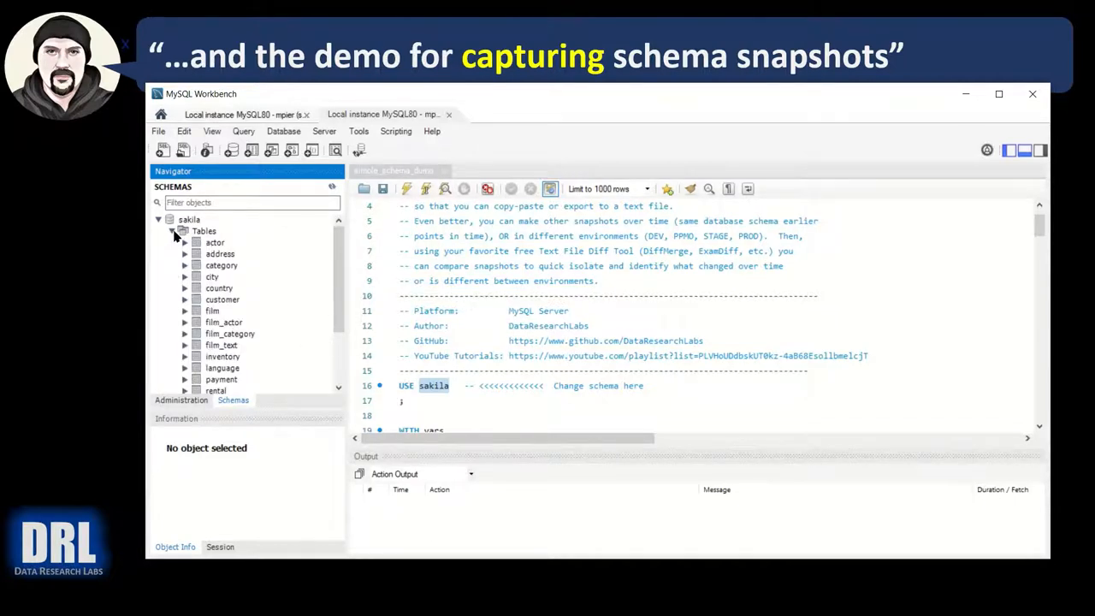
left_click(184, 231)
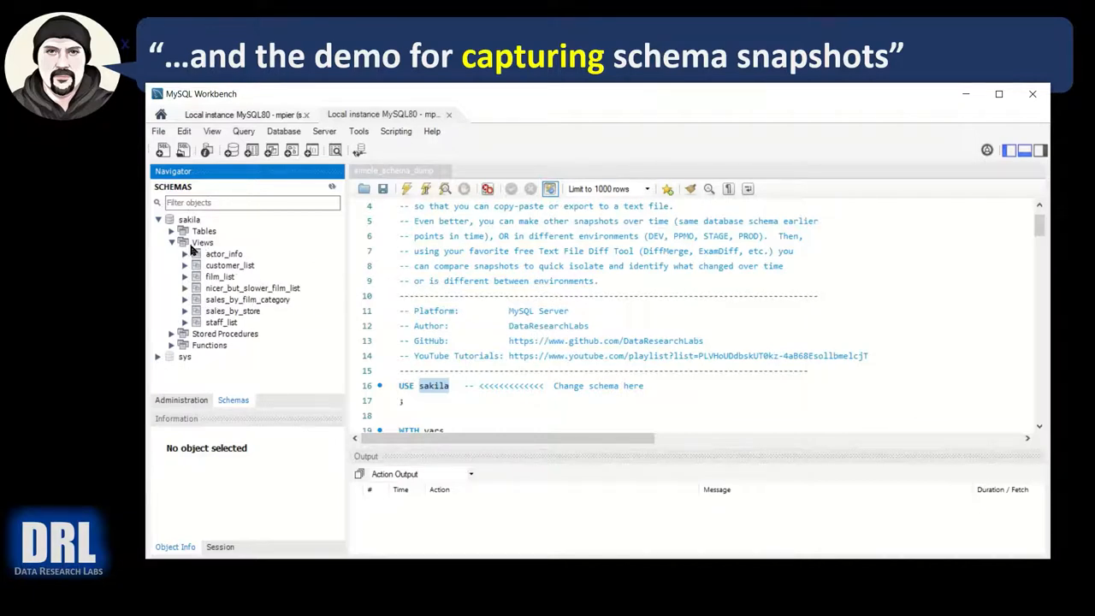
left_click(172, 242)
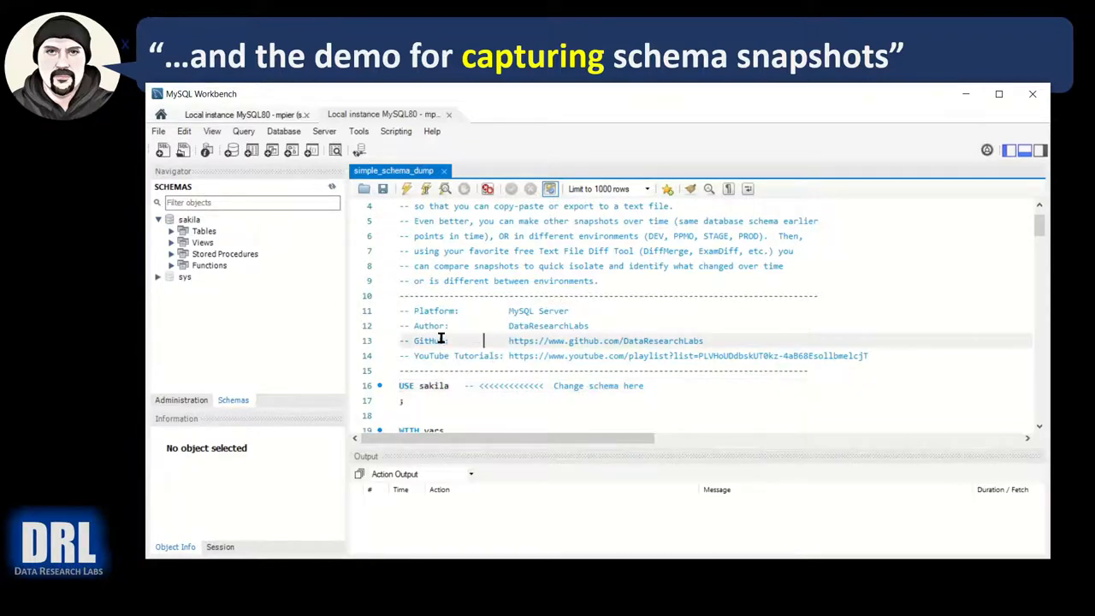
left_click(405, 189)
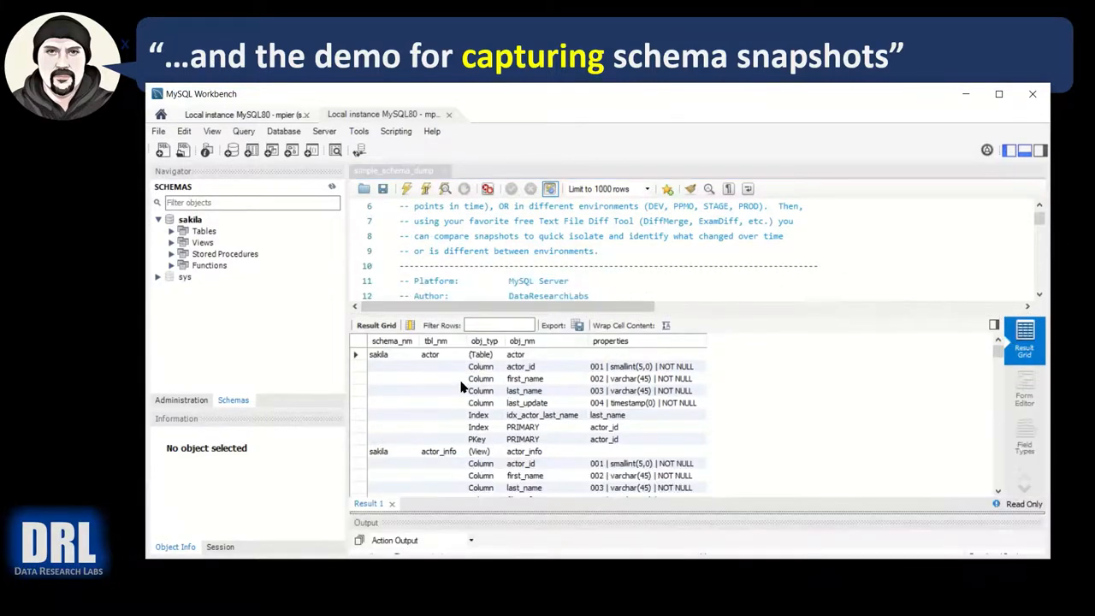
mouse_move(381, 445)
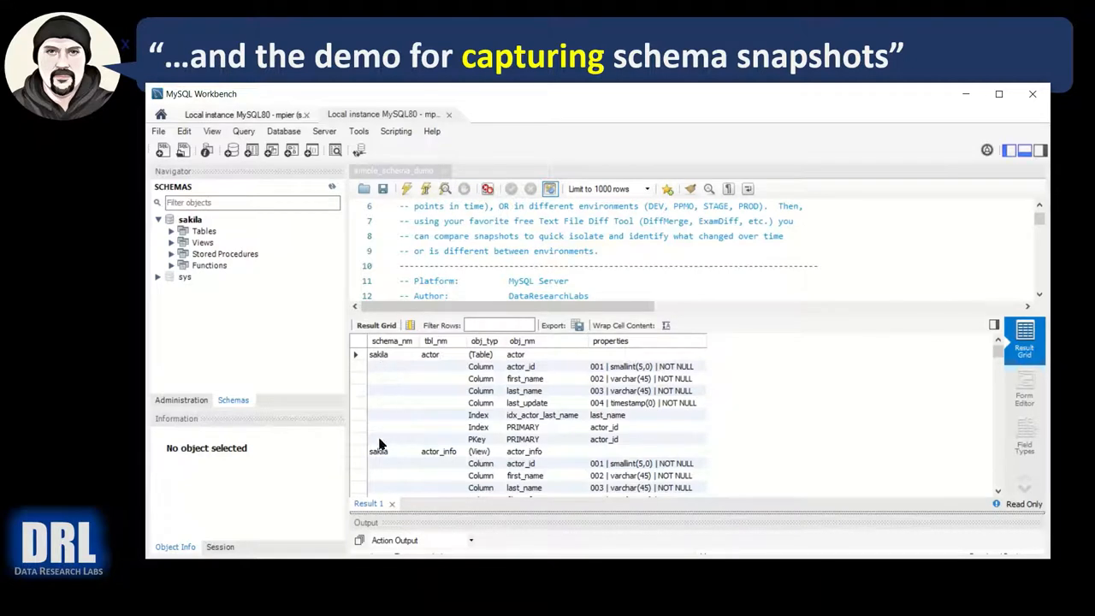
mouse_move(434, 356)
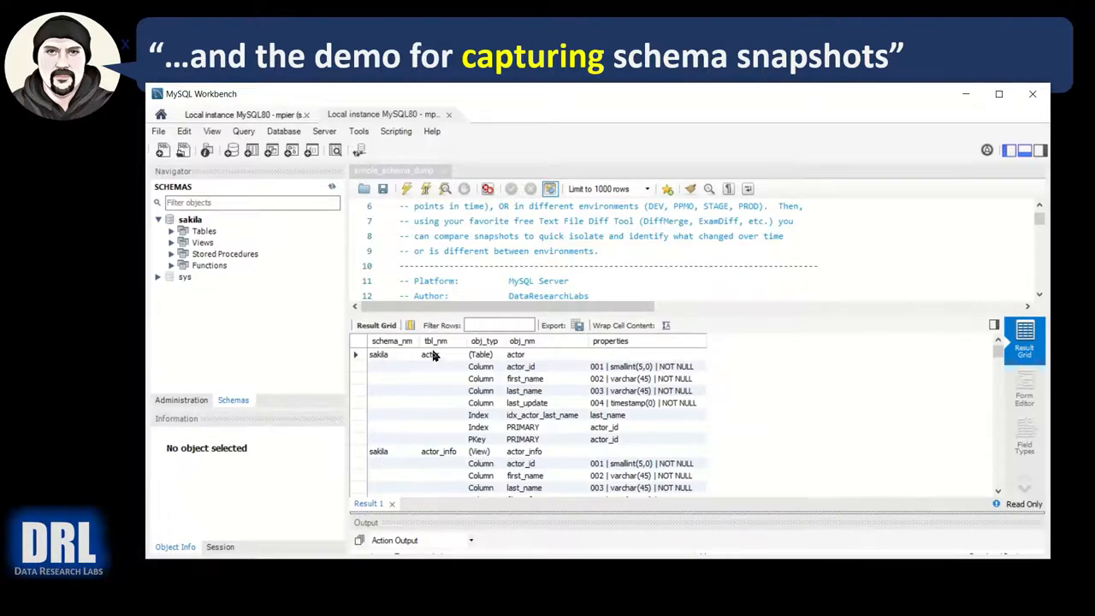
mouse_move(468, 354)
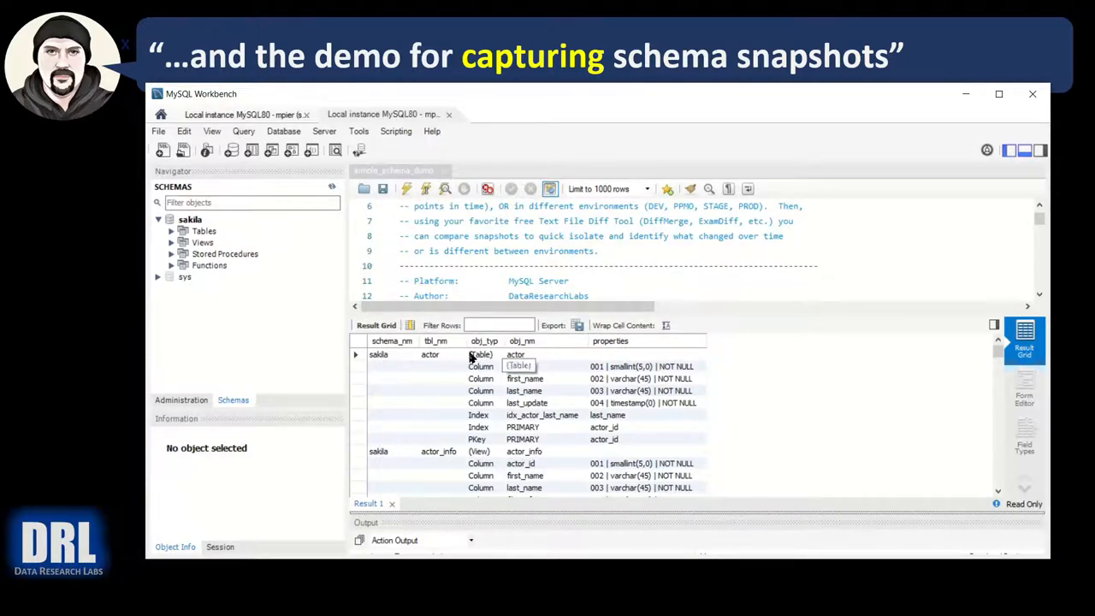
scroll("down", 3)
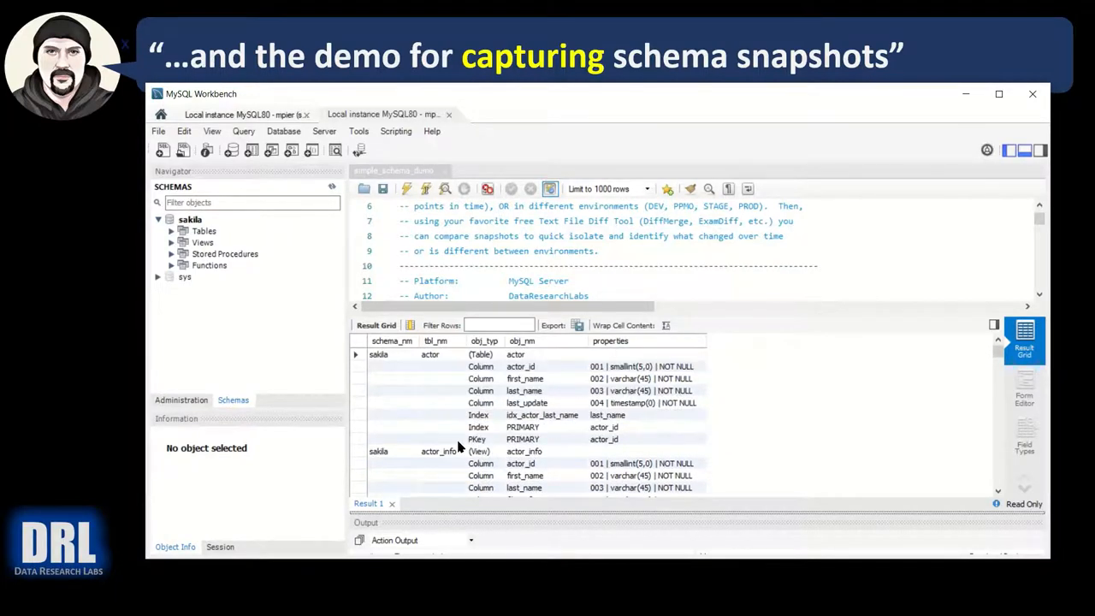
mouse_move(430, 479)
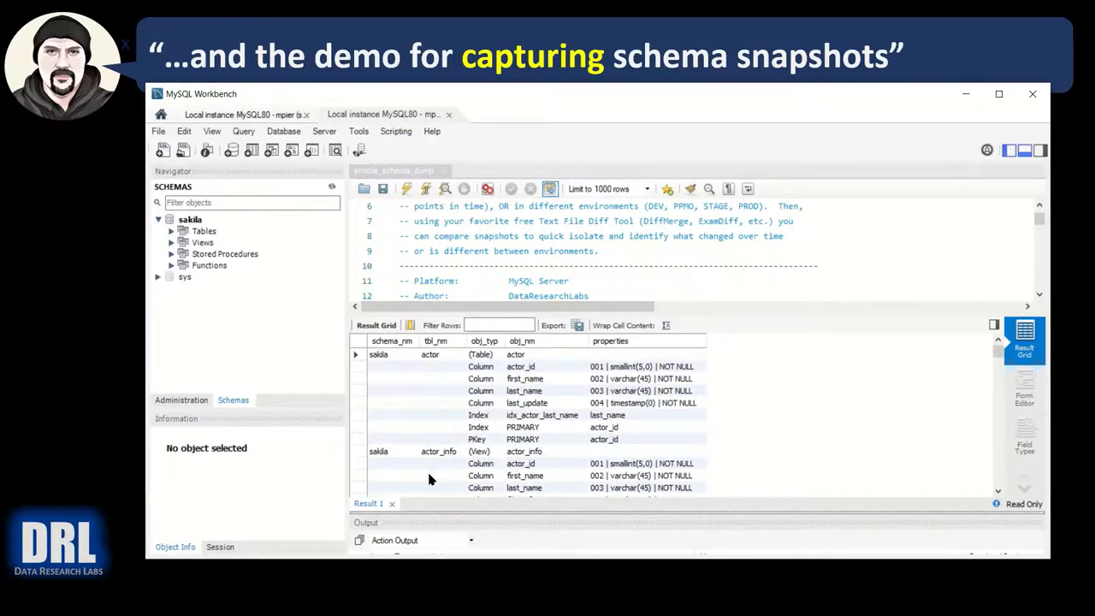
mouse_move(378, 354)
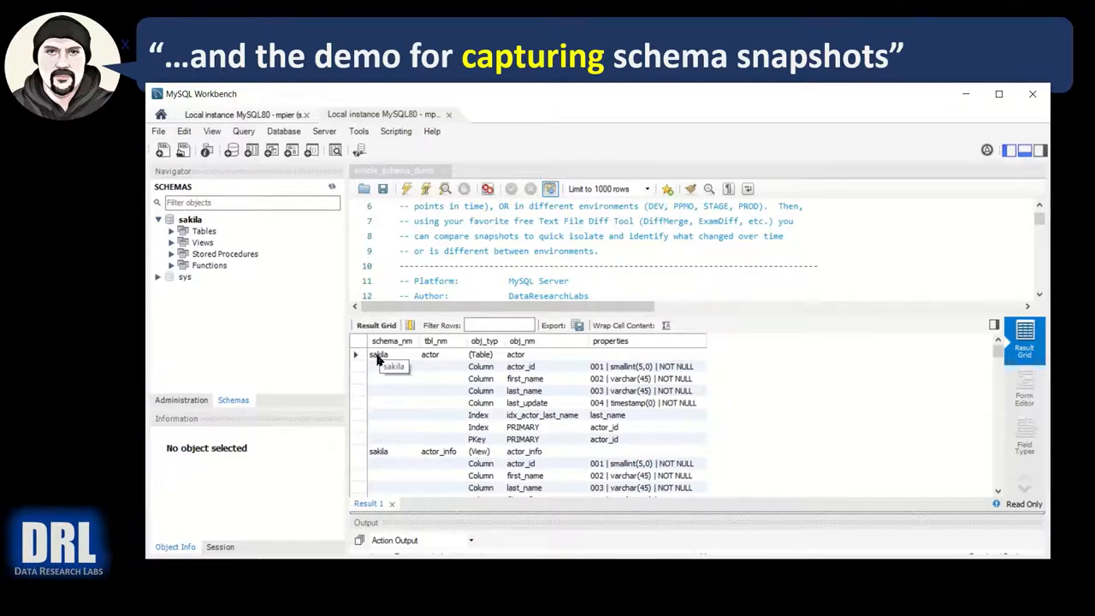
mouse_move(481, 360)
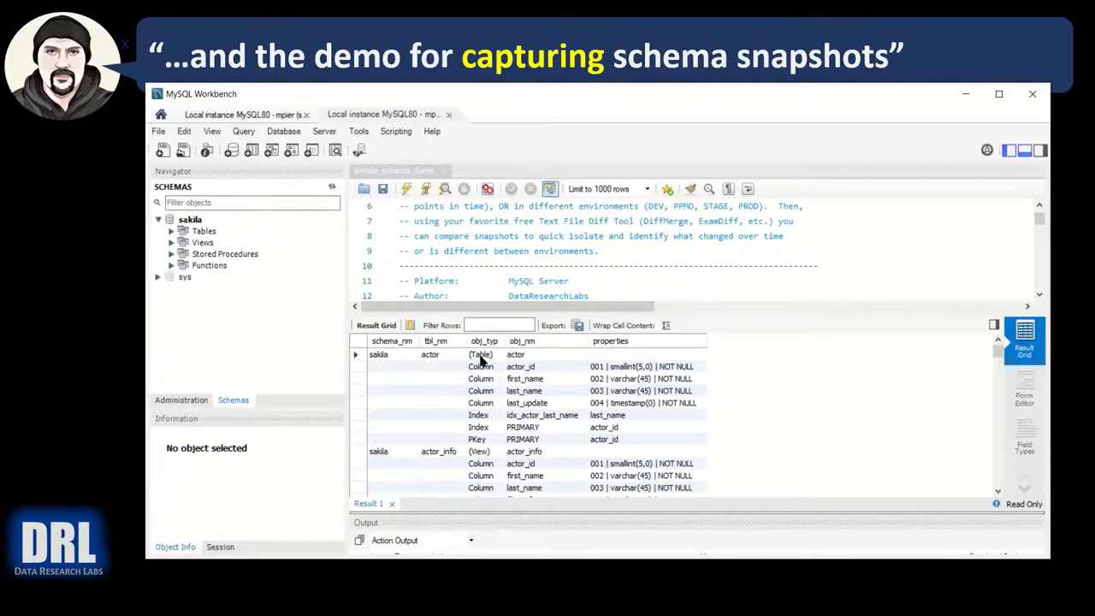
mouse_move(480, 355)
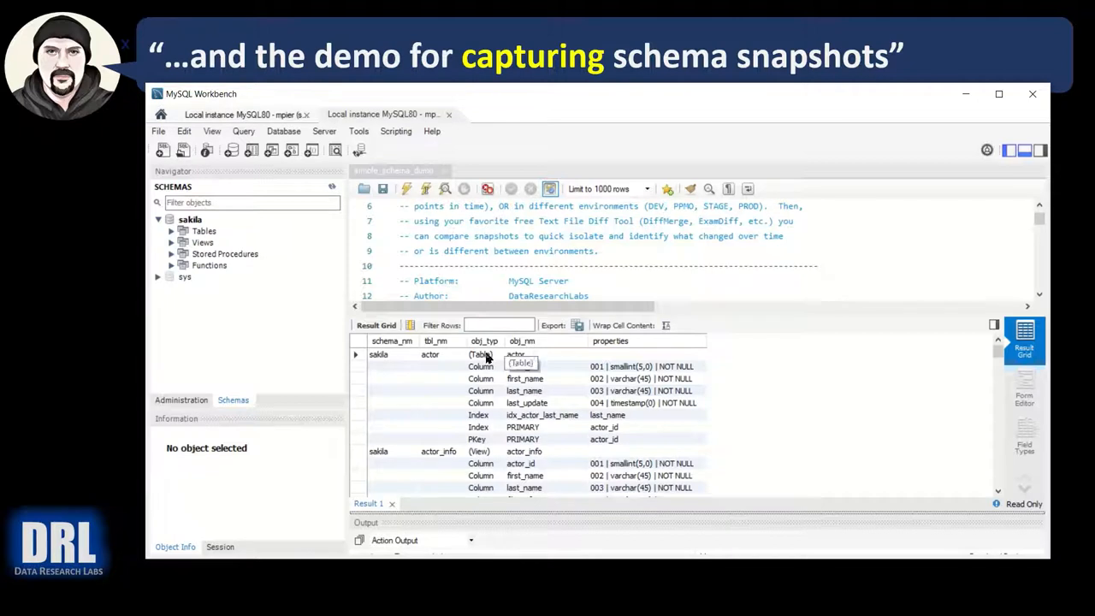
mouse_move(511, 356)
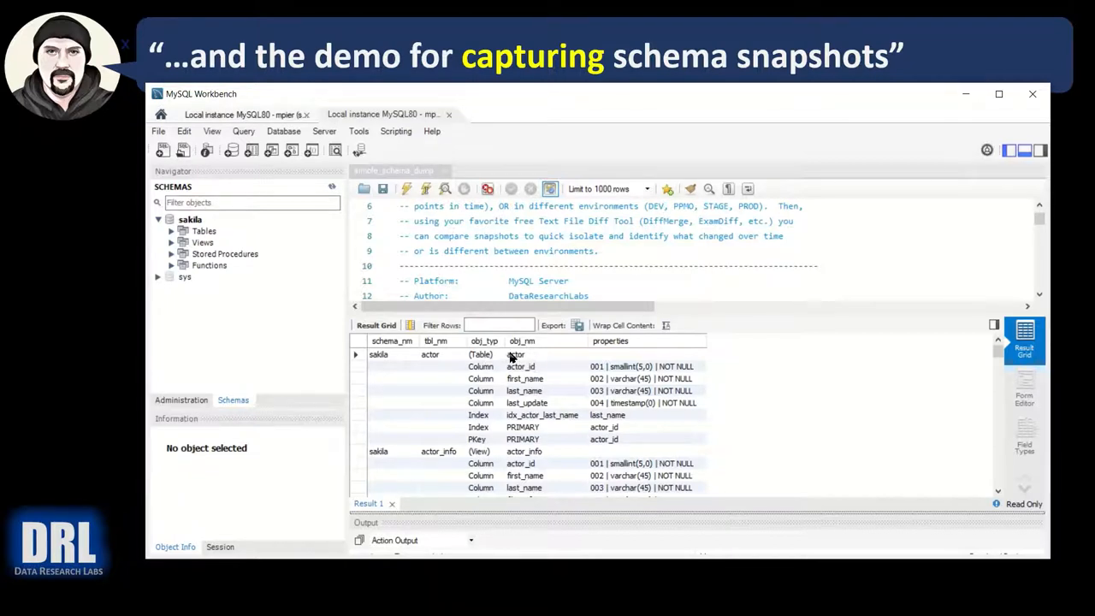
mouse_move(481, 409)
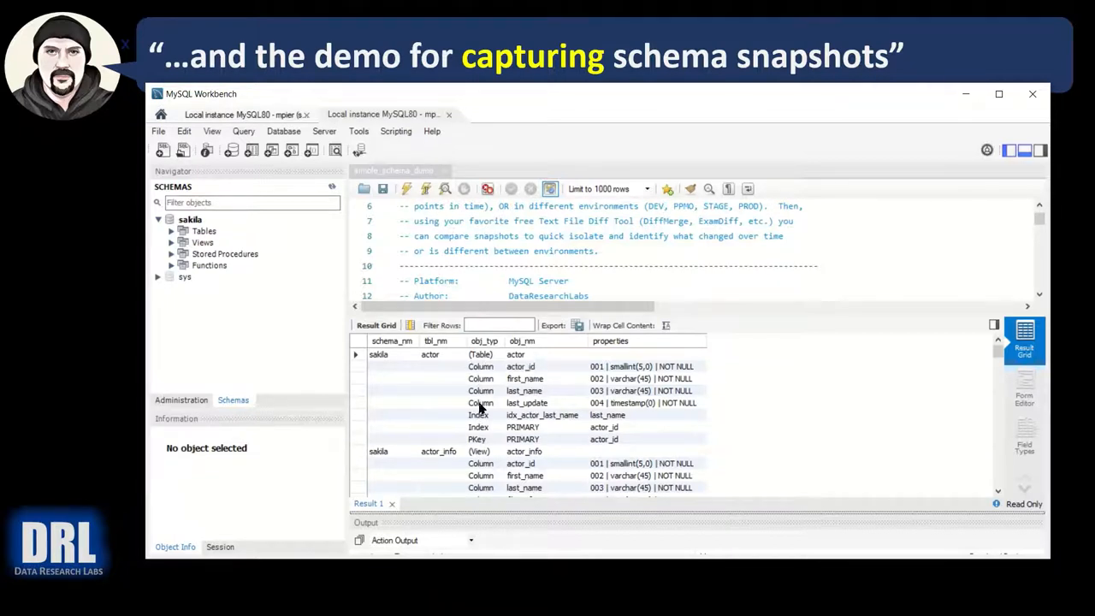
mouse_move(599, 419)
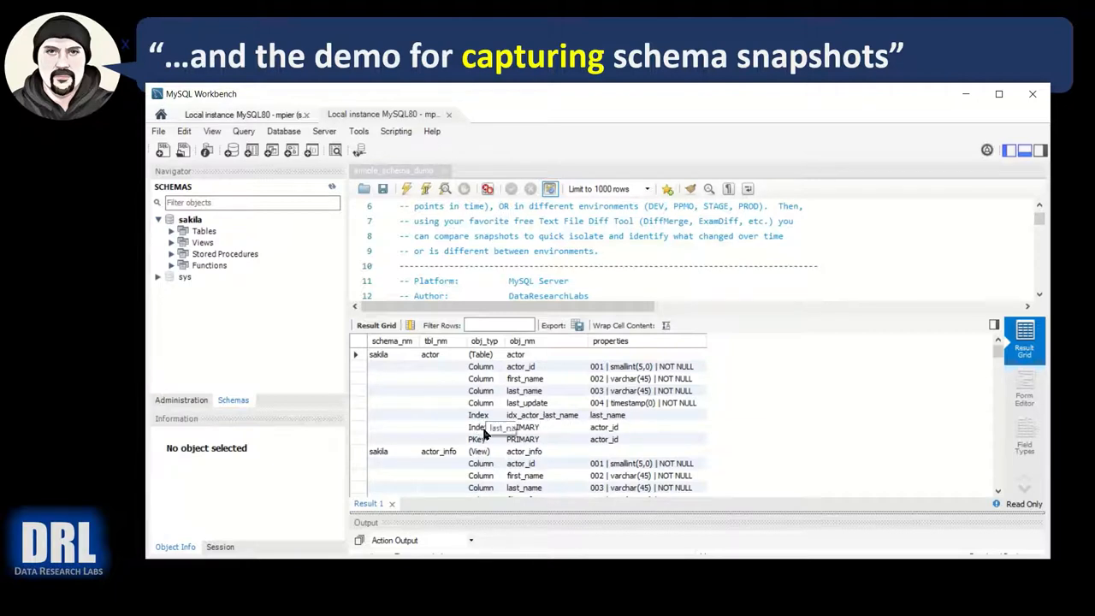
scroll("down", 3)
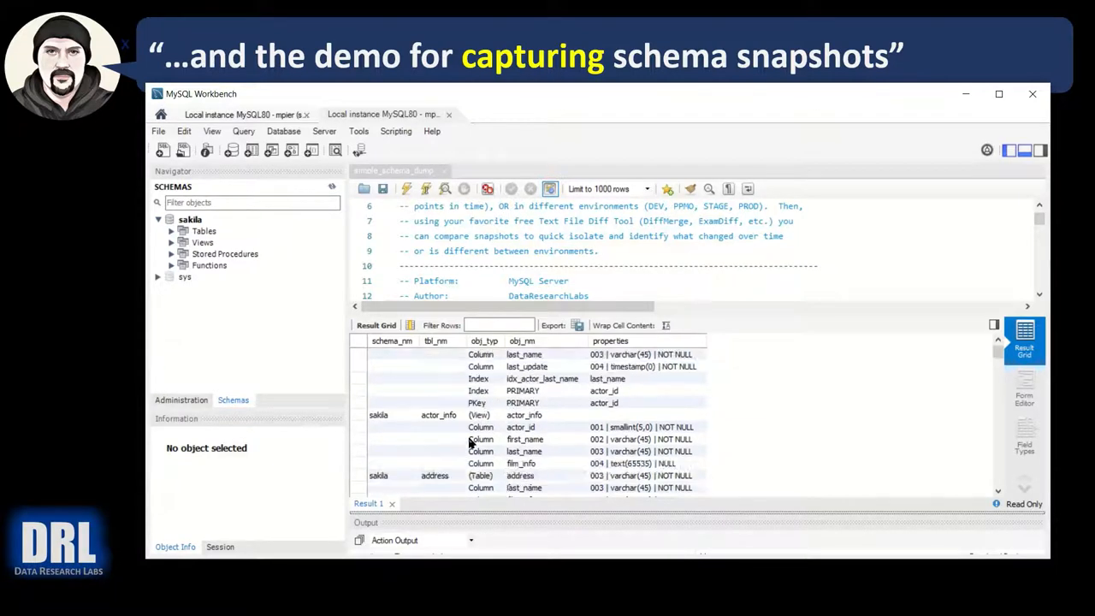
scroll("down", 3)
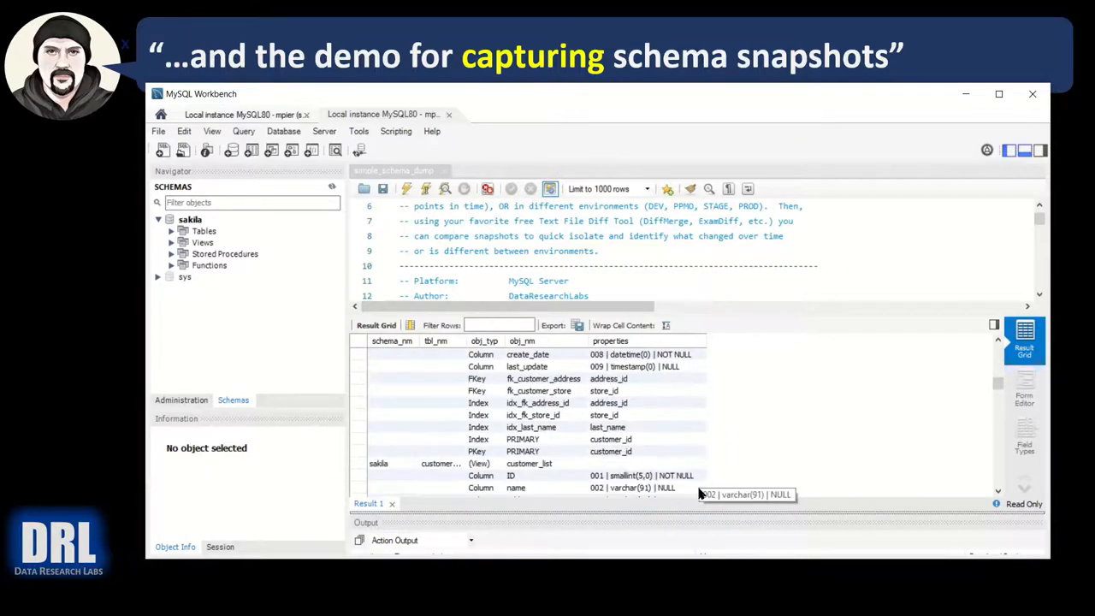
scroll("down", 3)
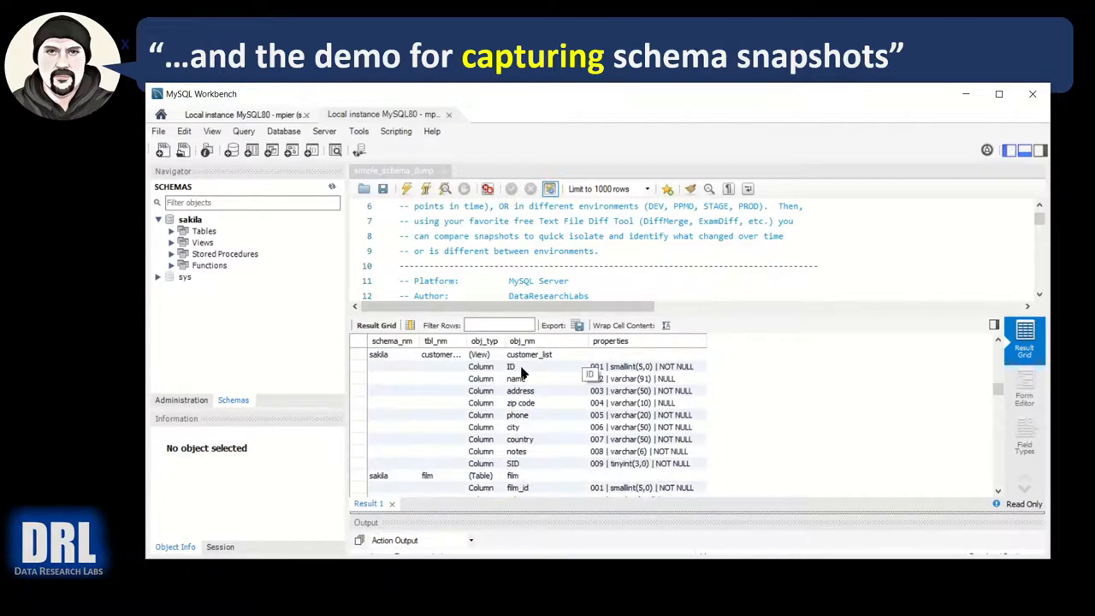
mouse_move(599, 389)
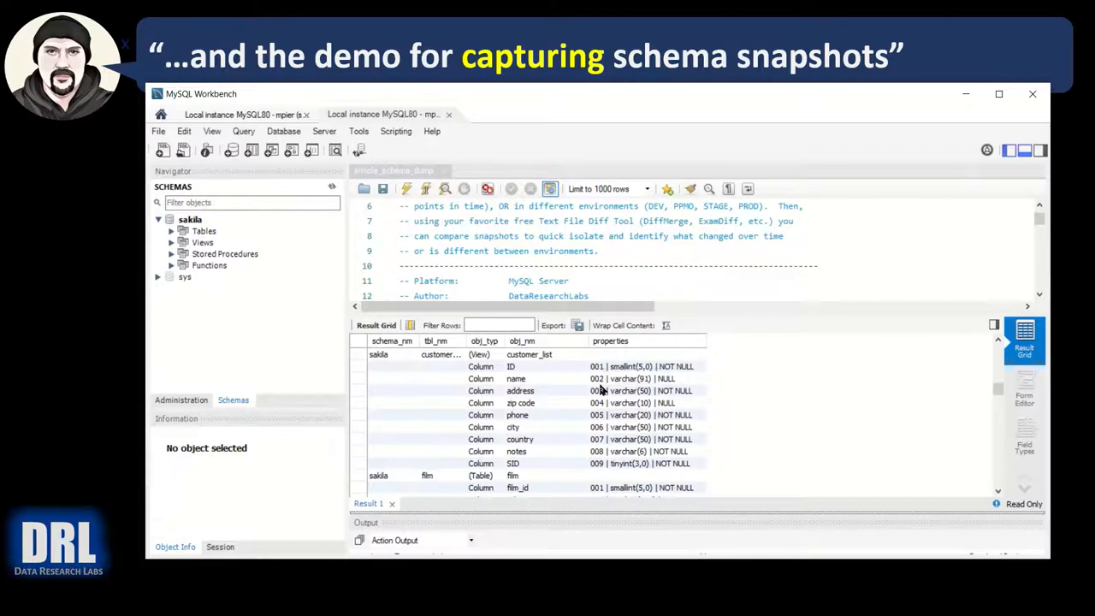
mouse_move(623, 381)
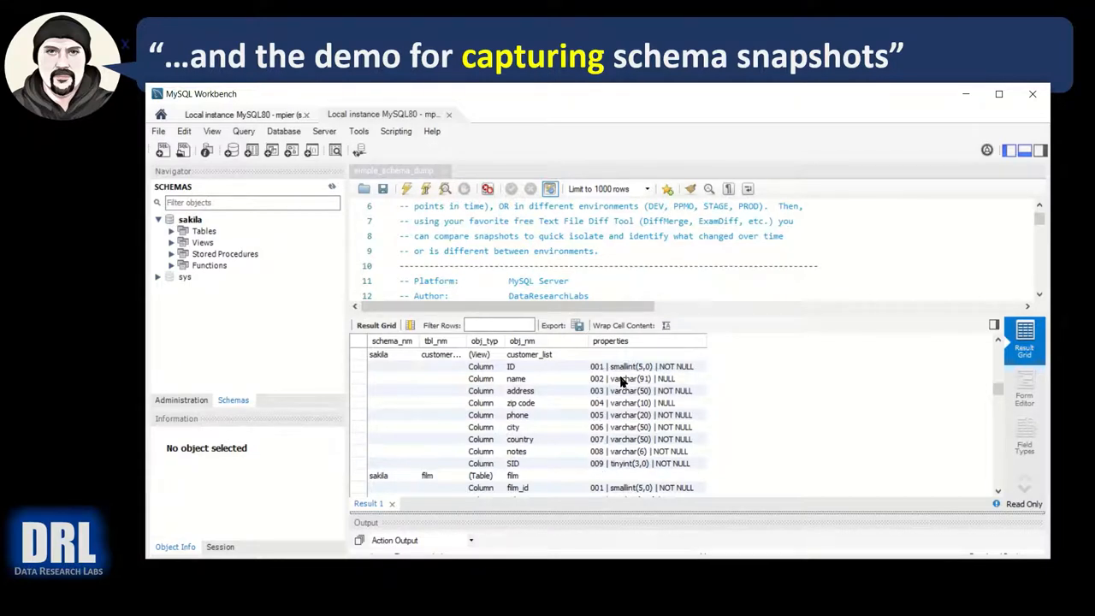
mouse_move(646, 387)
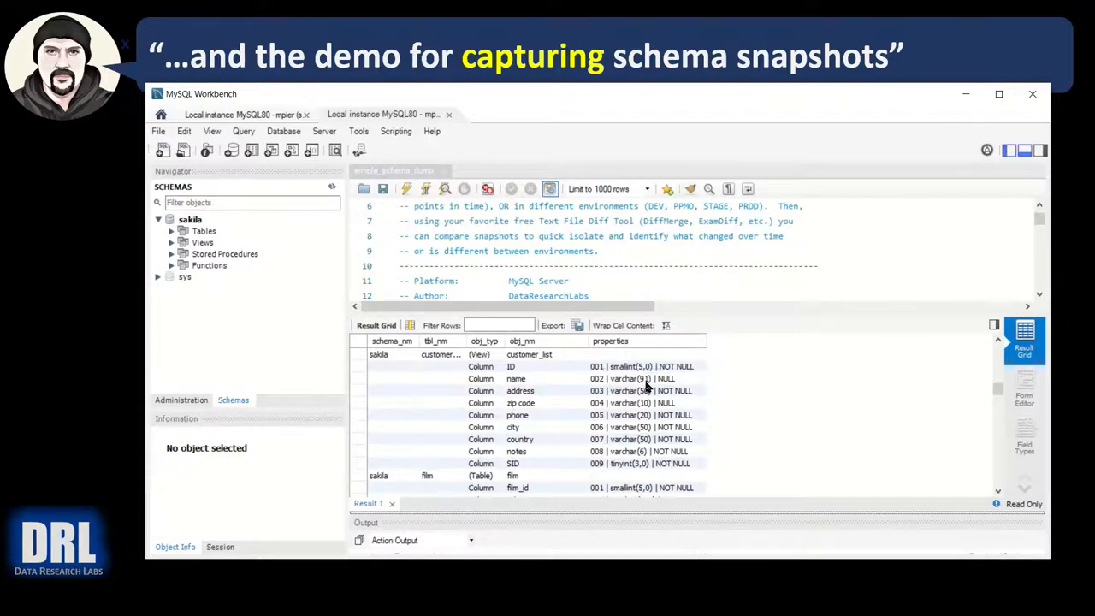
scroll("down", 3)
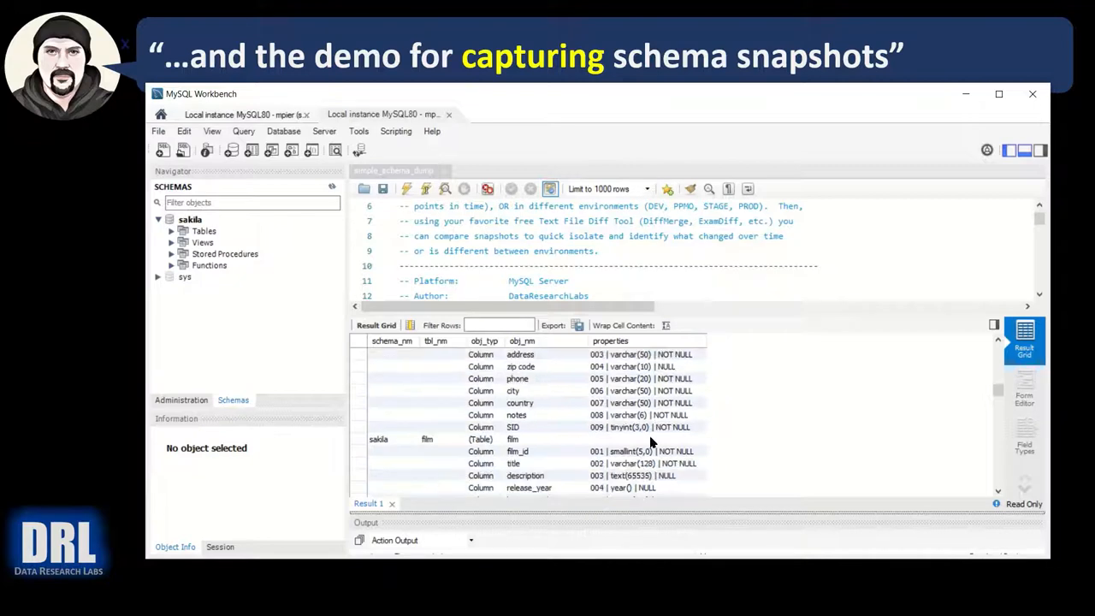
scroll("down", 3)
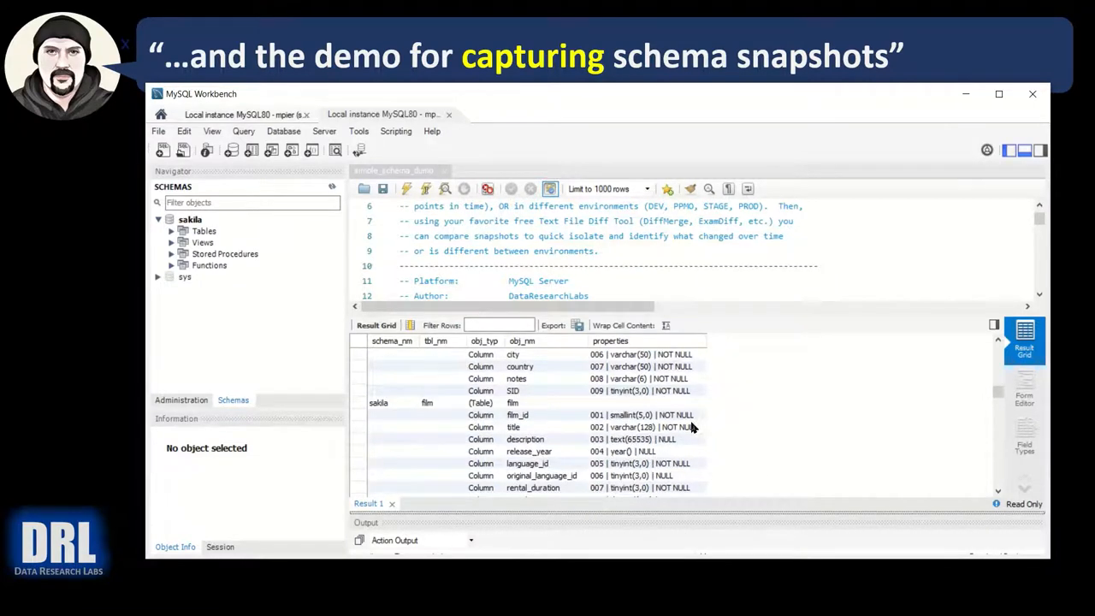
mouse_move(502, 402)
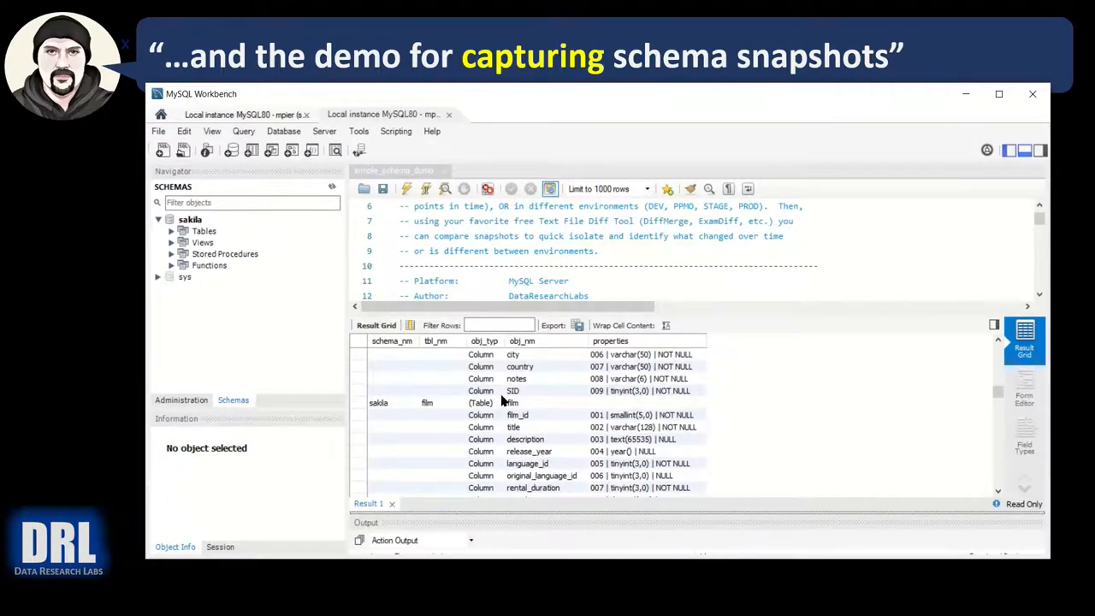
mouse_move(659, 422)
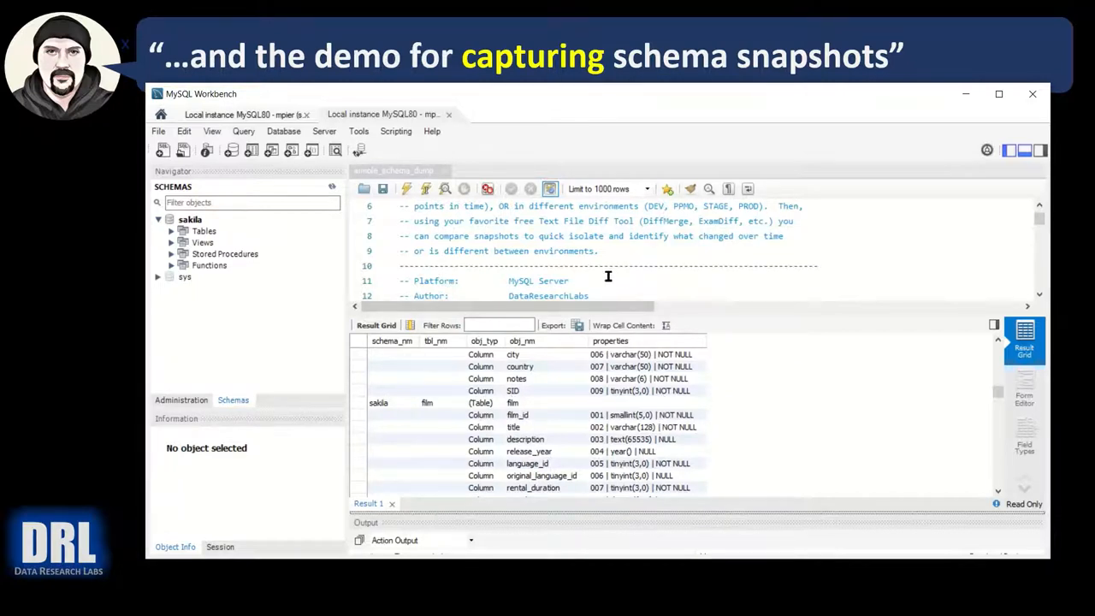
scroll("down", 3)
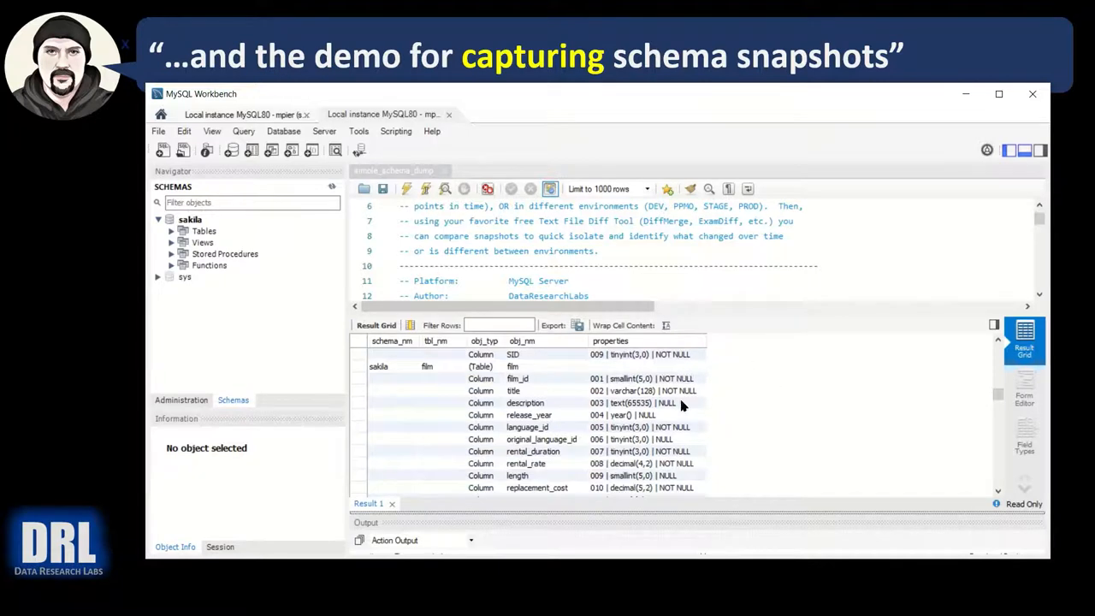
scroll("down", 3)
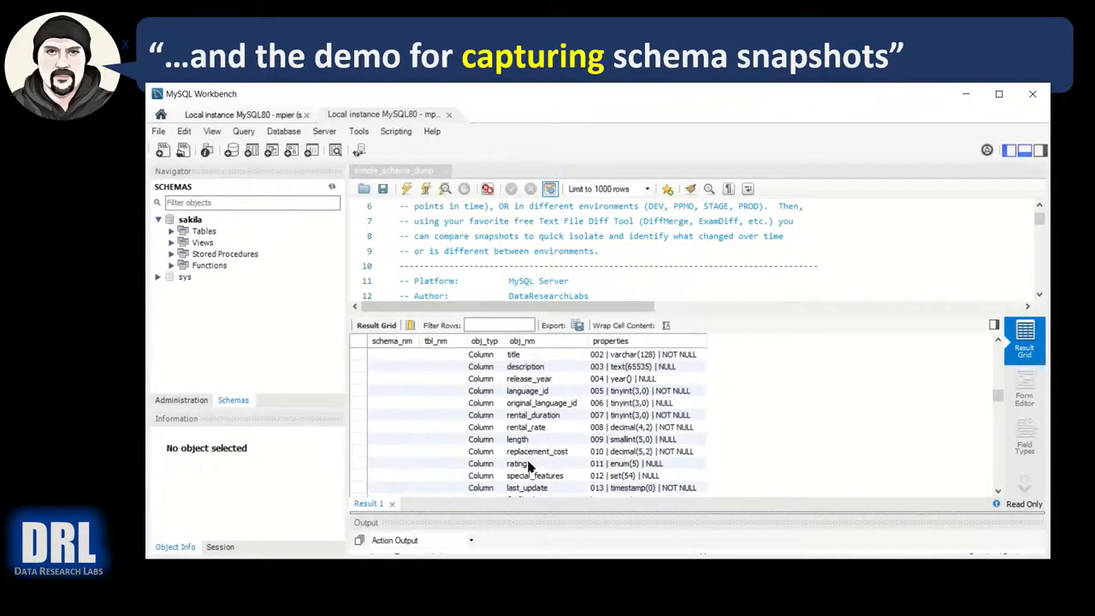
scroll("down", 3)
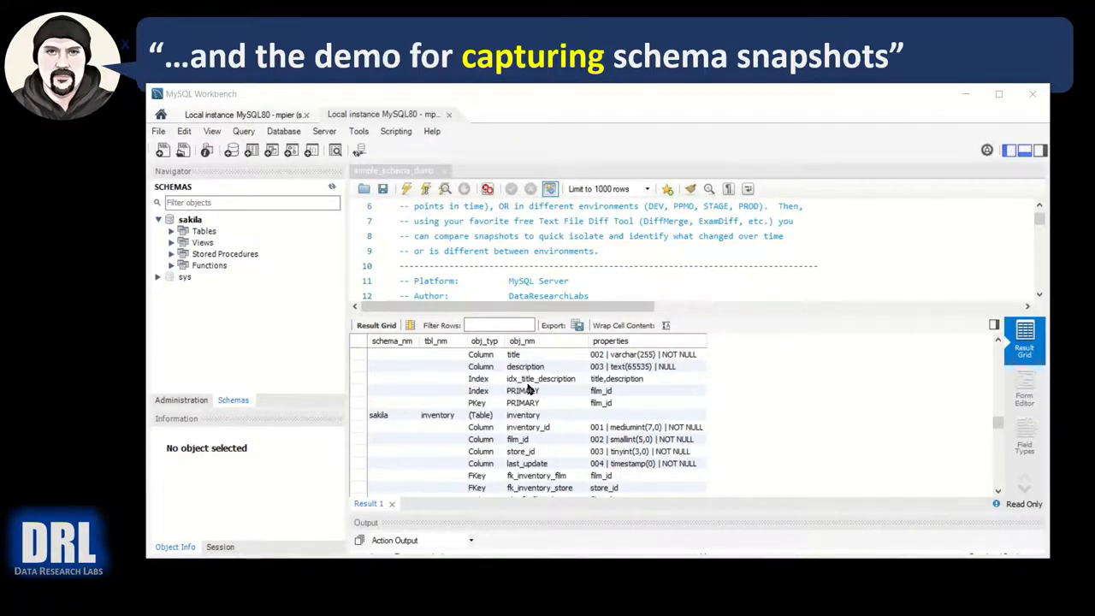
mouse_move(620, 387)
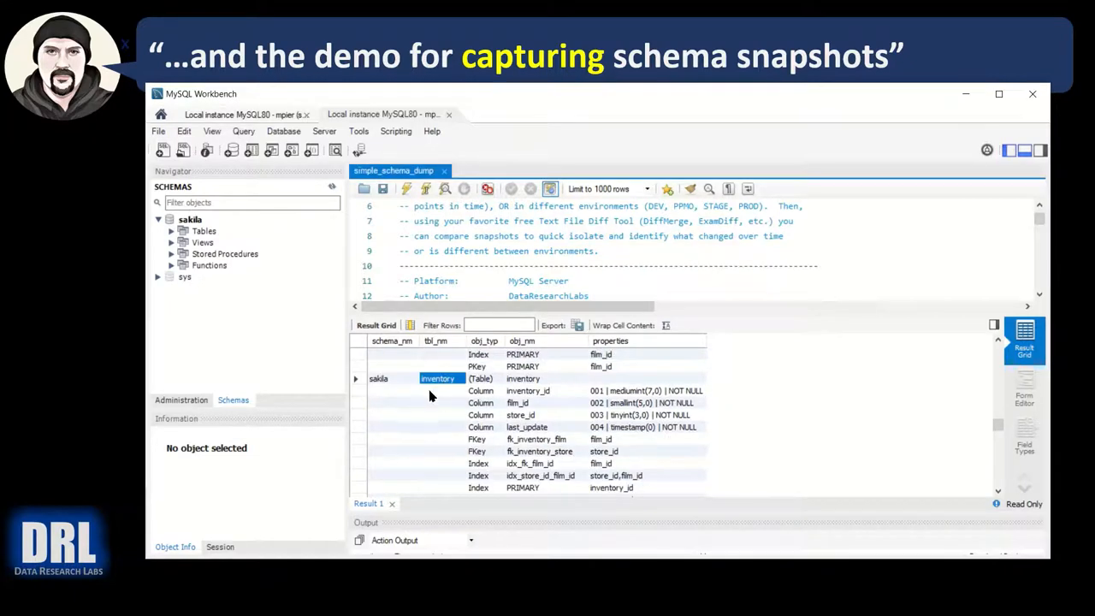
- Export the snapshot result grid as CSV, naming the file sakila_20210510
left_click(537, 439)
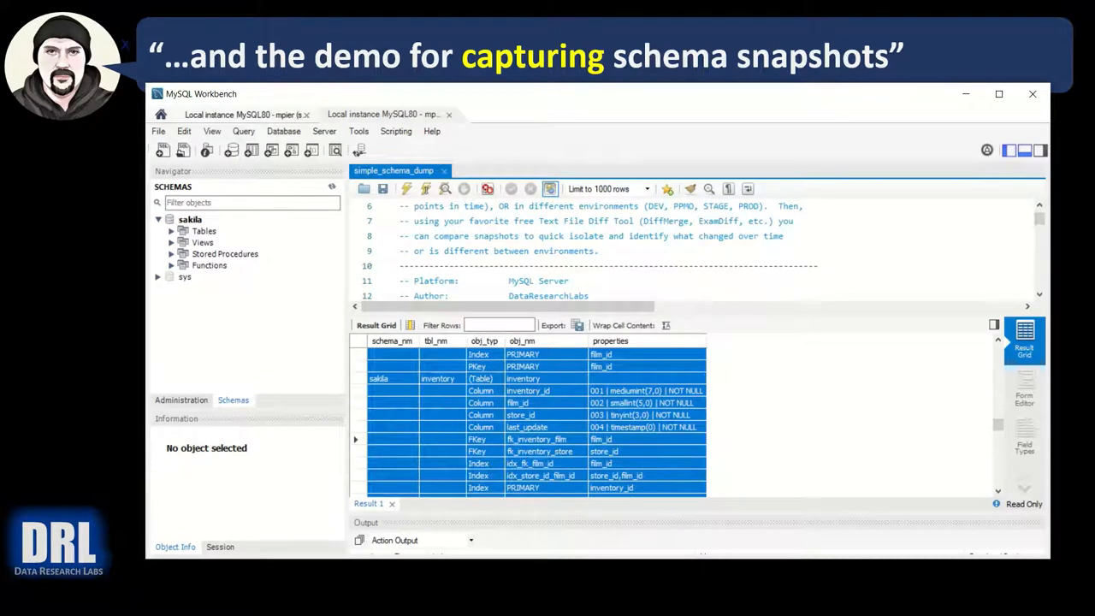
left_click(528, 391)
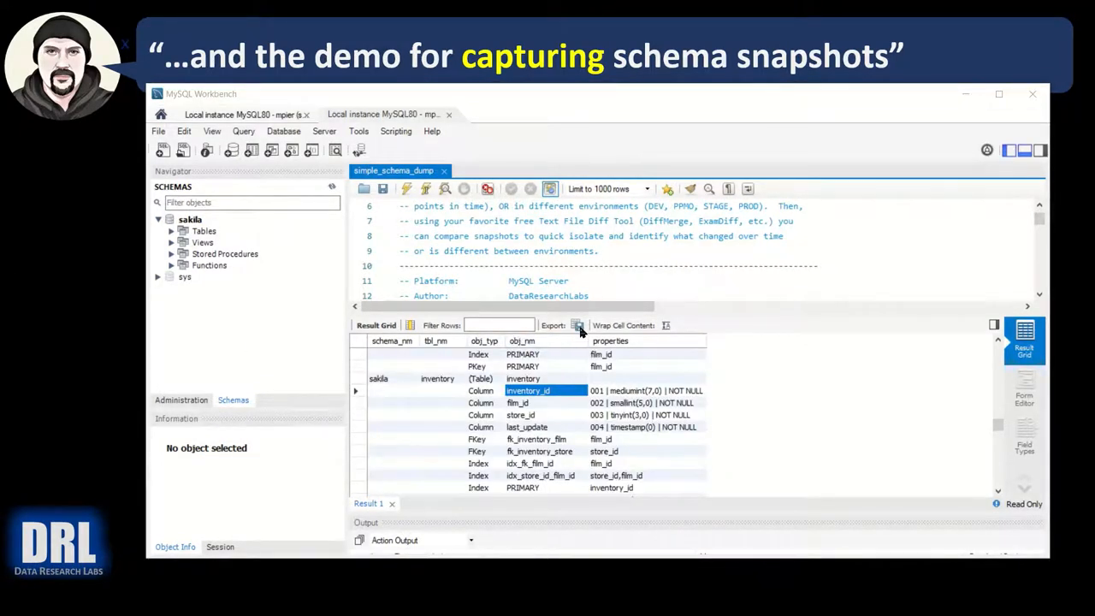
left_click(576, 327)
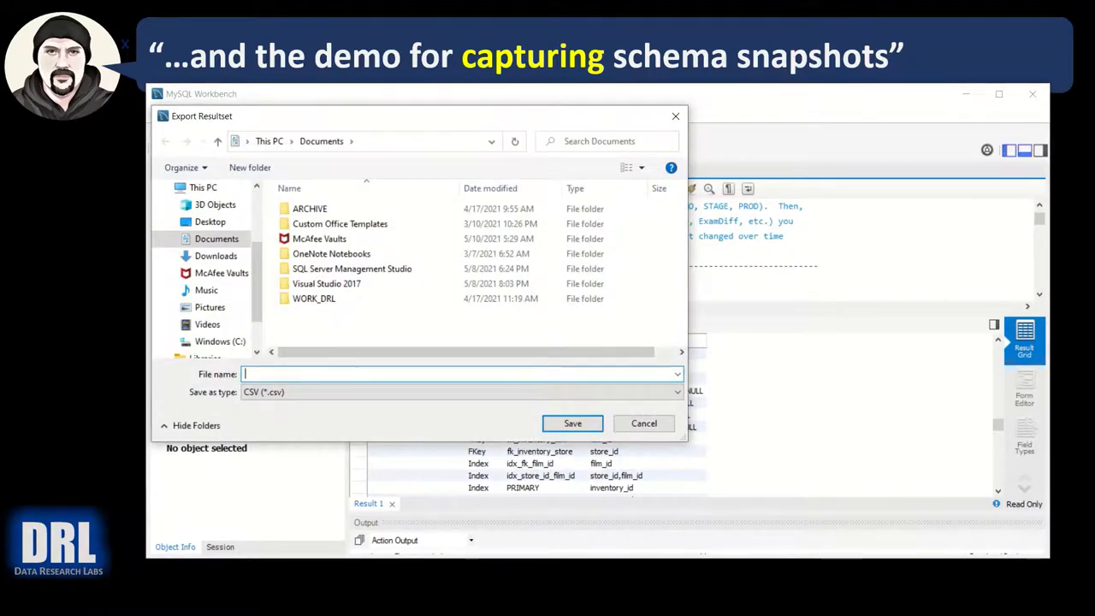
type("sakila_20210510")
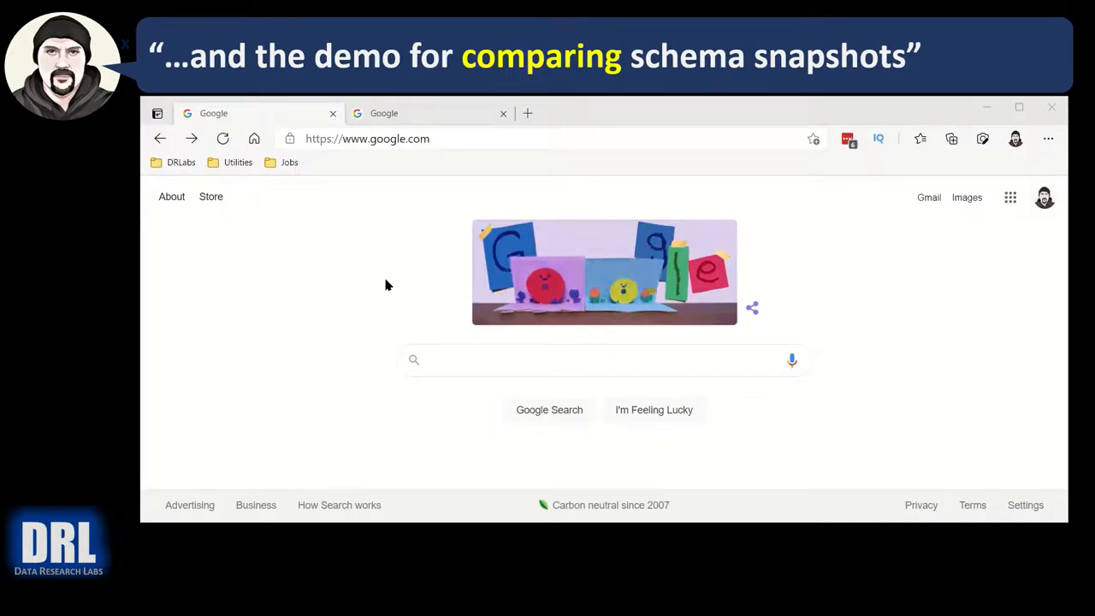
- Search Google for SourceGear DiffMerge and open its download options page
type("sourcegear diffmerge")
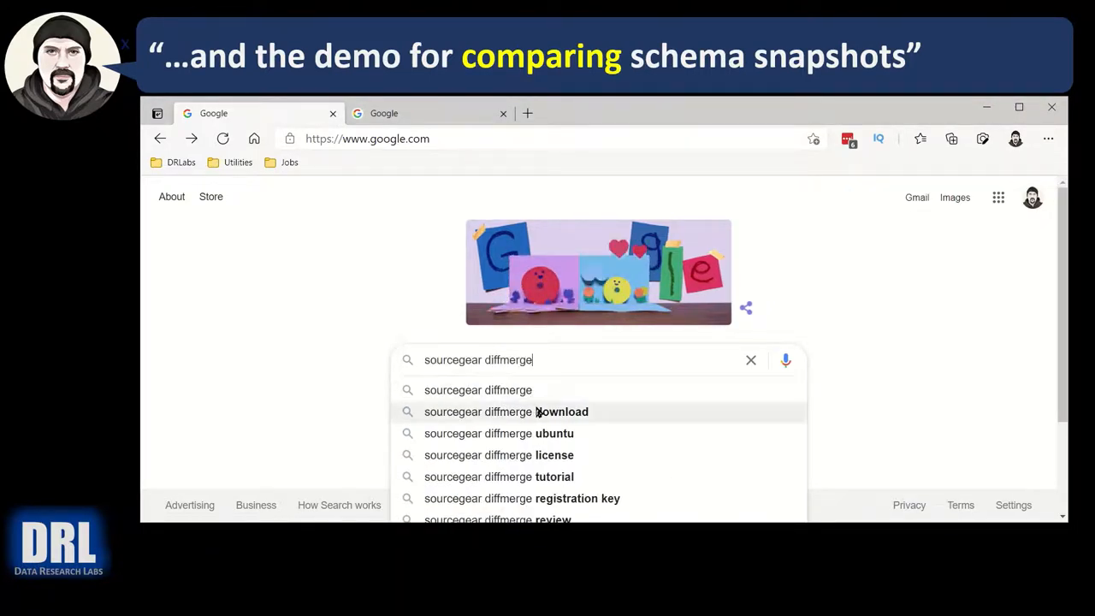
left_click(506, 412)
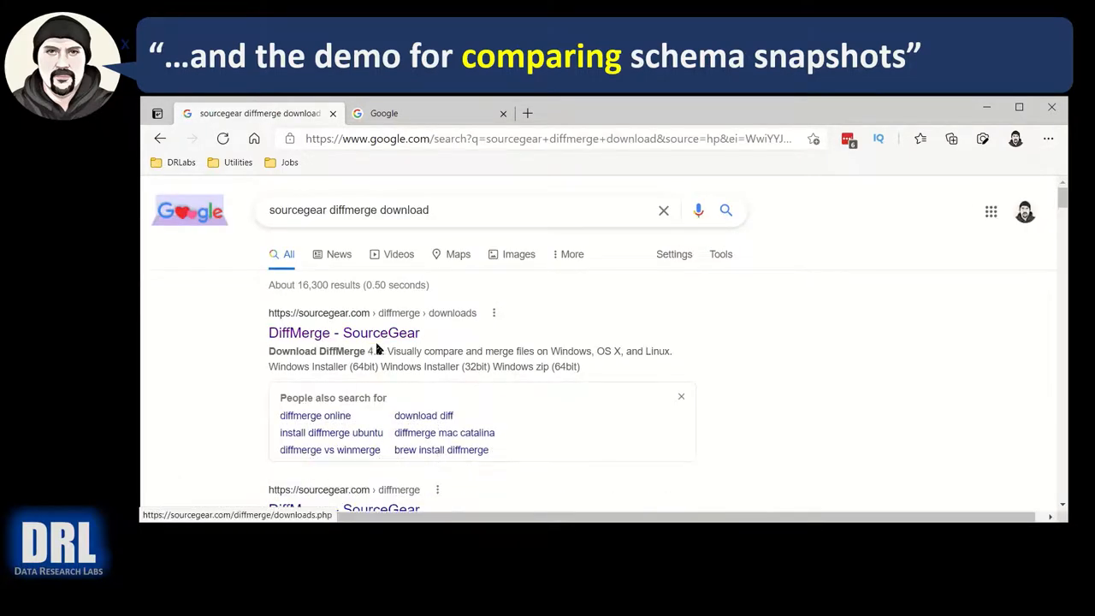
mouse_move(321, 333)
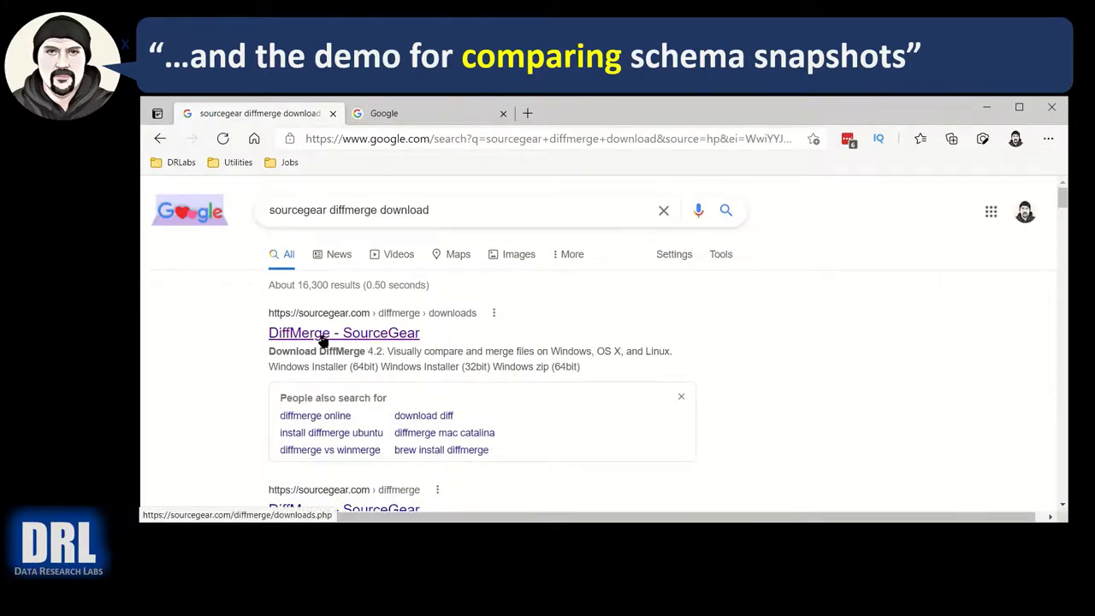
left_click(343, 333)
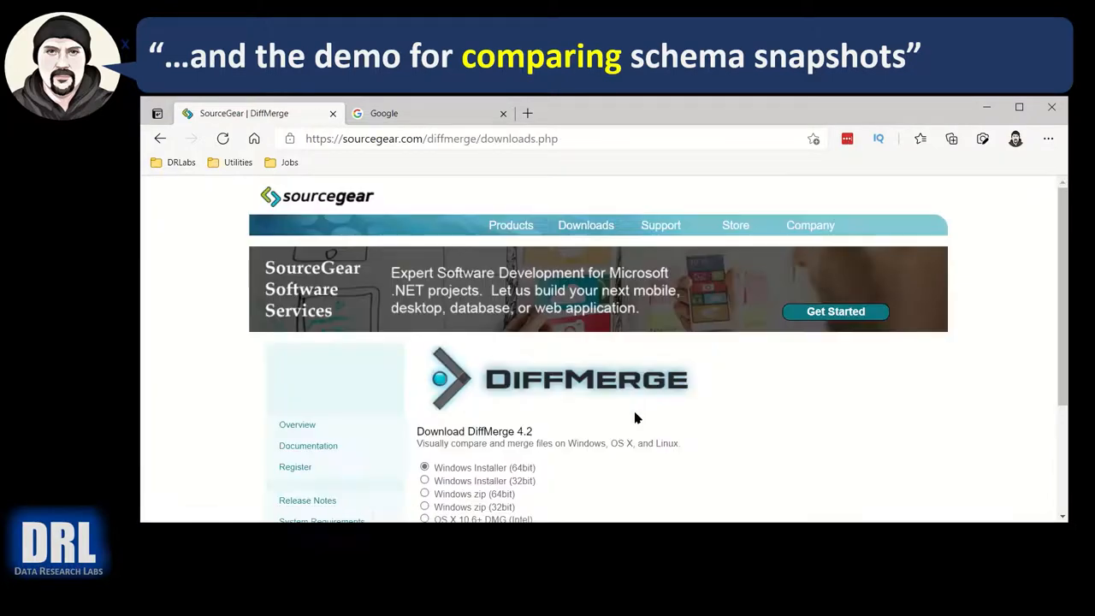
scroll("down", 3)
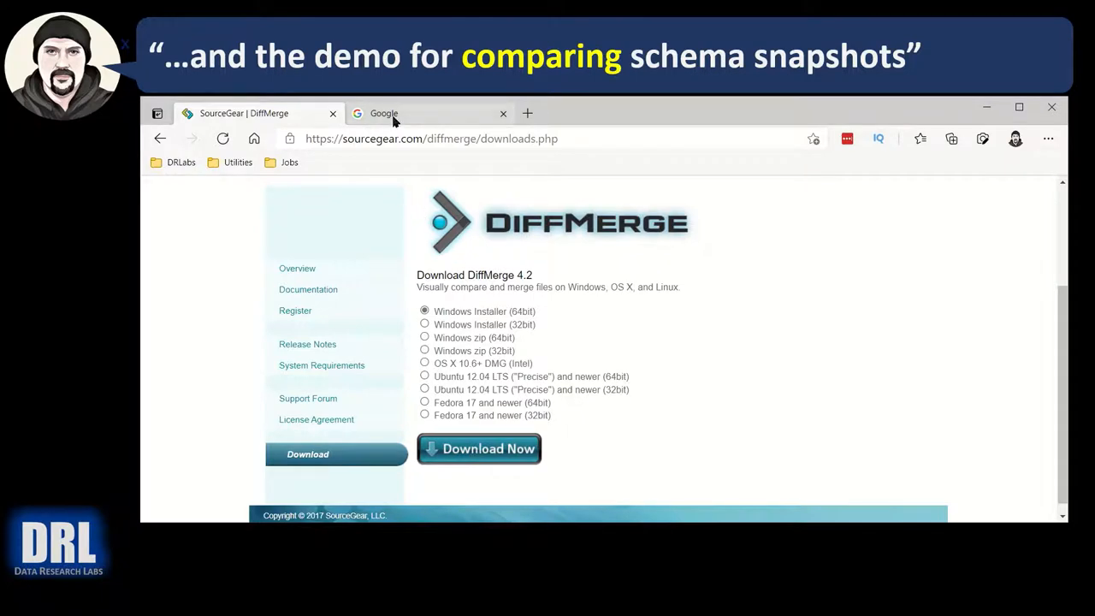
- Search 'prestosoft examdiff' in the other tab and open the ExamDiff freeware page
left_click(384, 113)
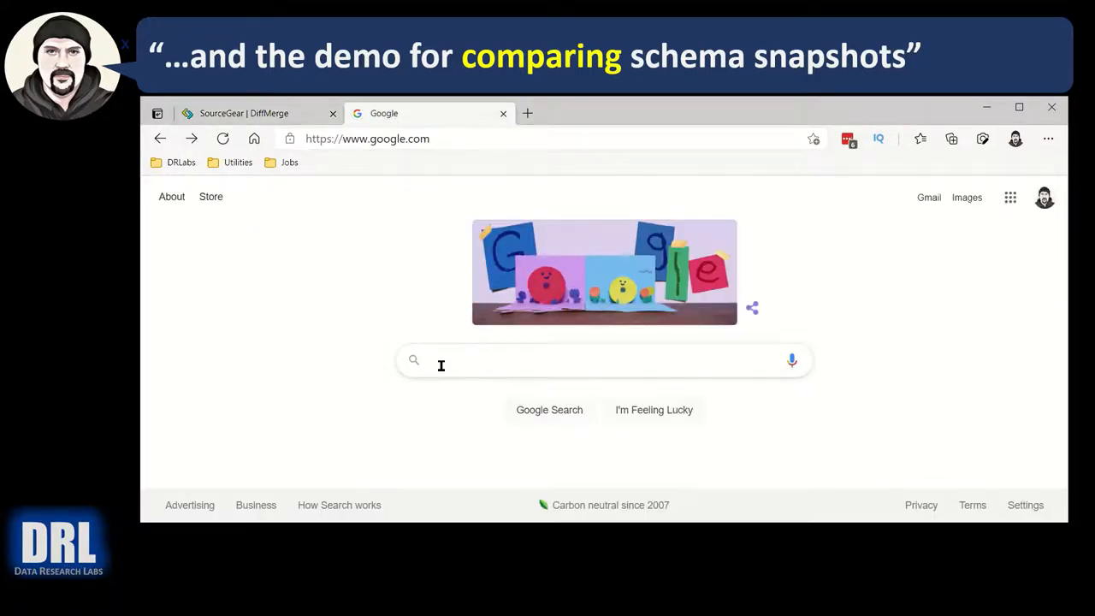
type("prestosoft")
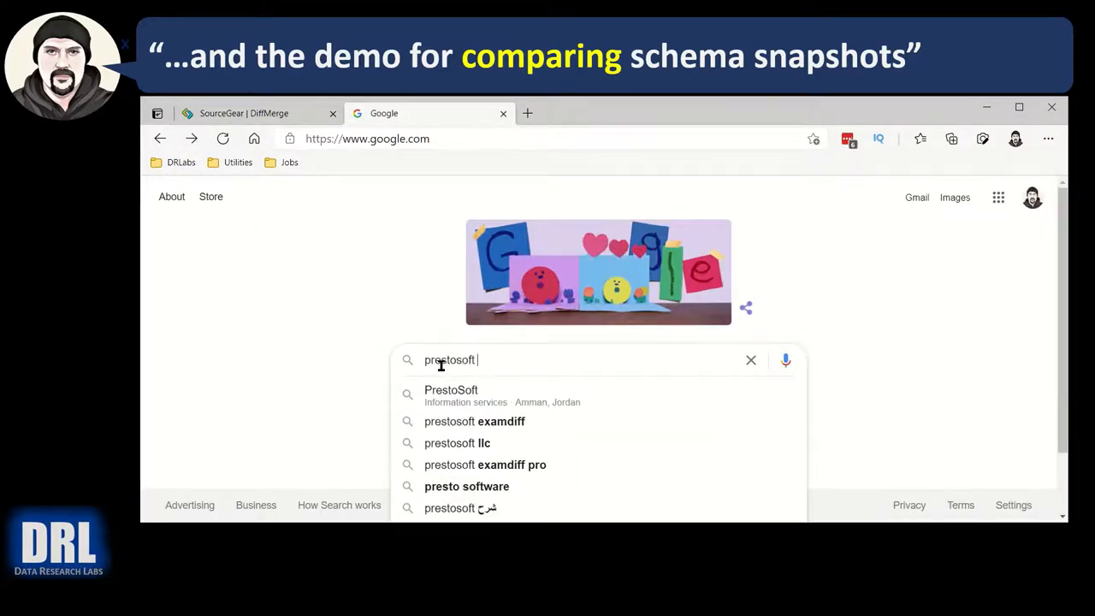
type("exam")
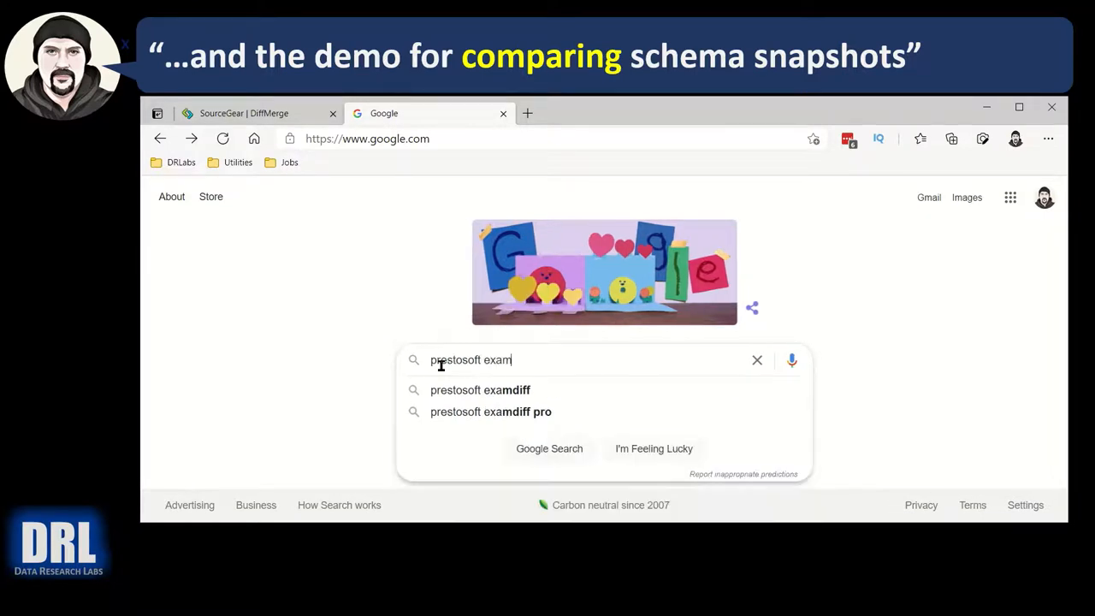
type("d")
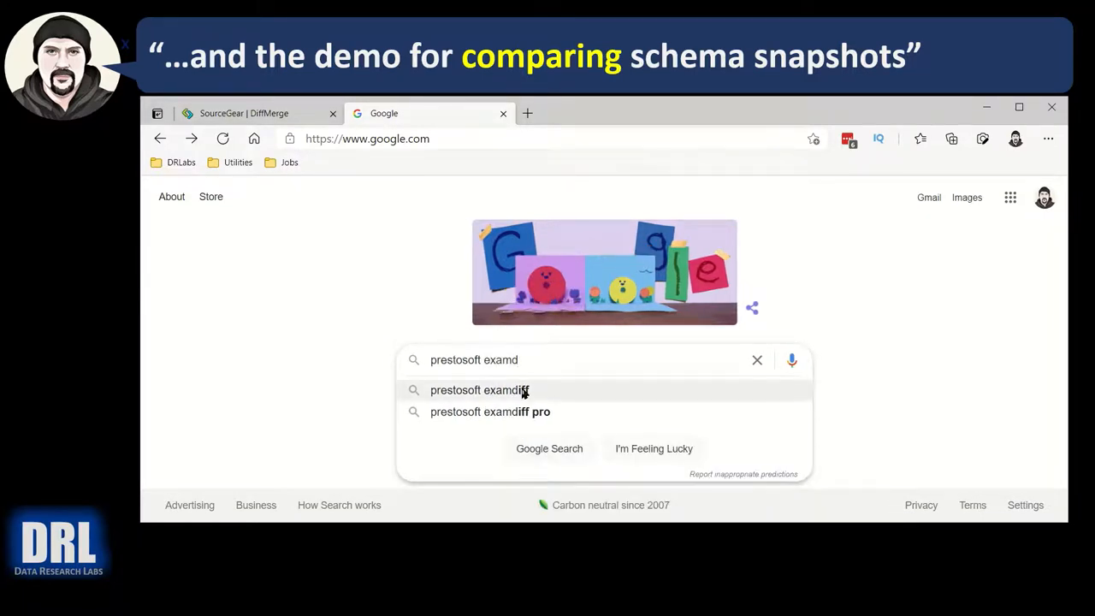
left_click(479, 390)
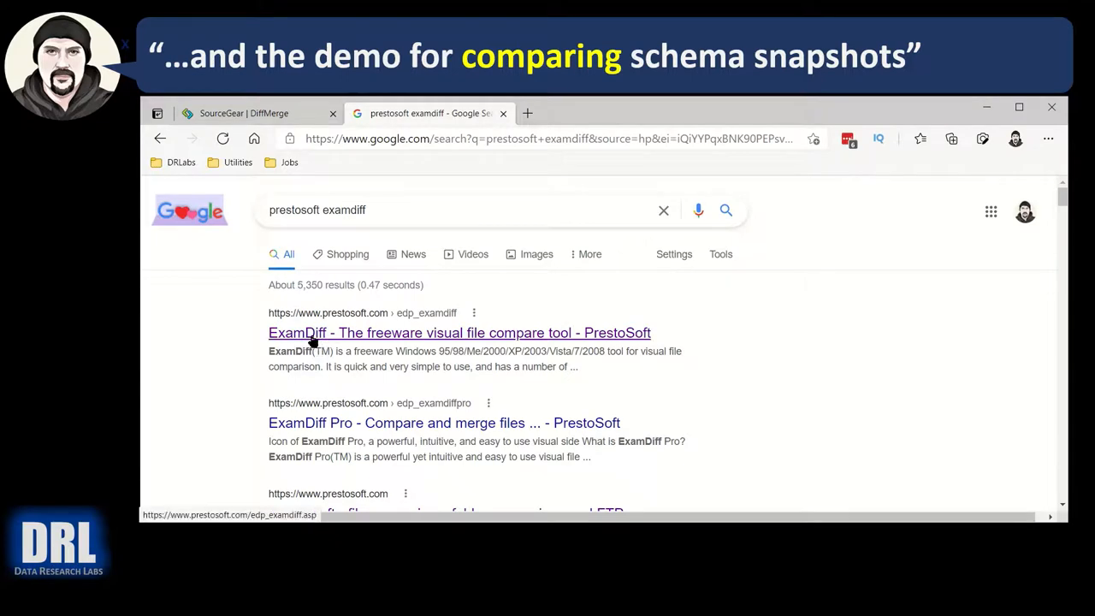
mouse_move(460, 337)
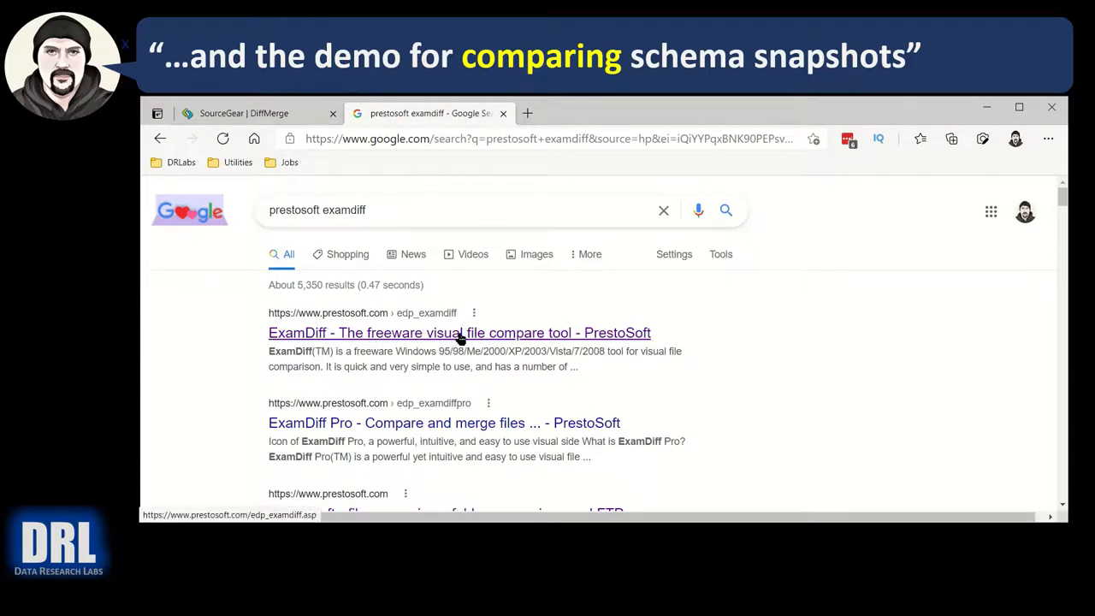
left_click(460, 332)
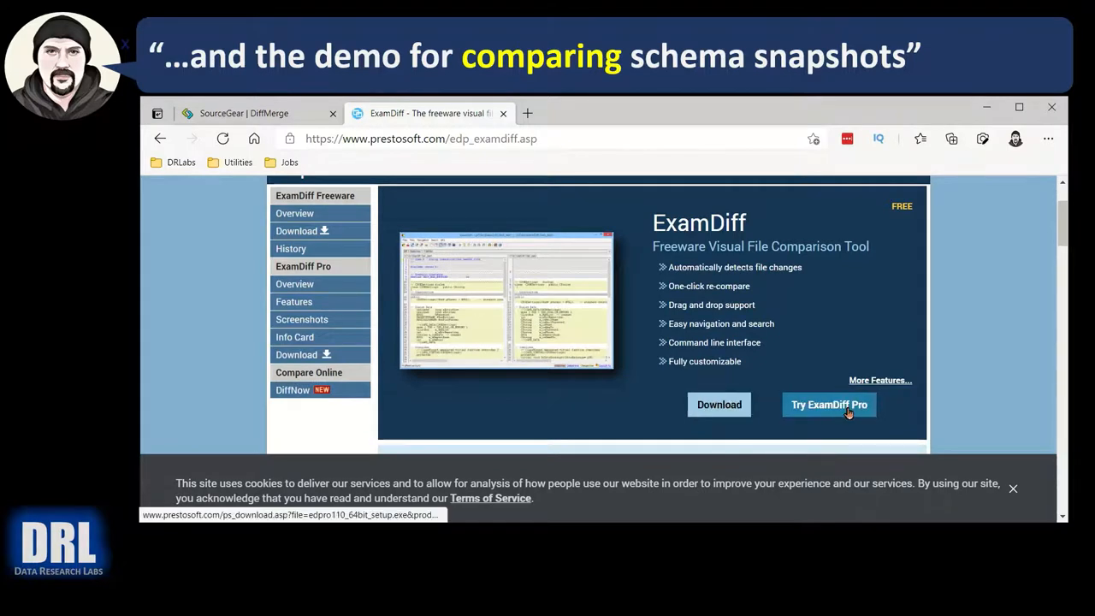
mouse_move(718, 405)
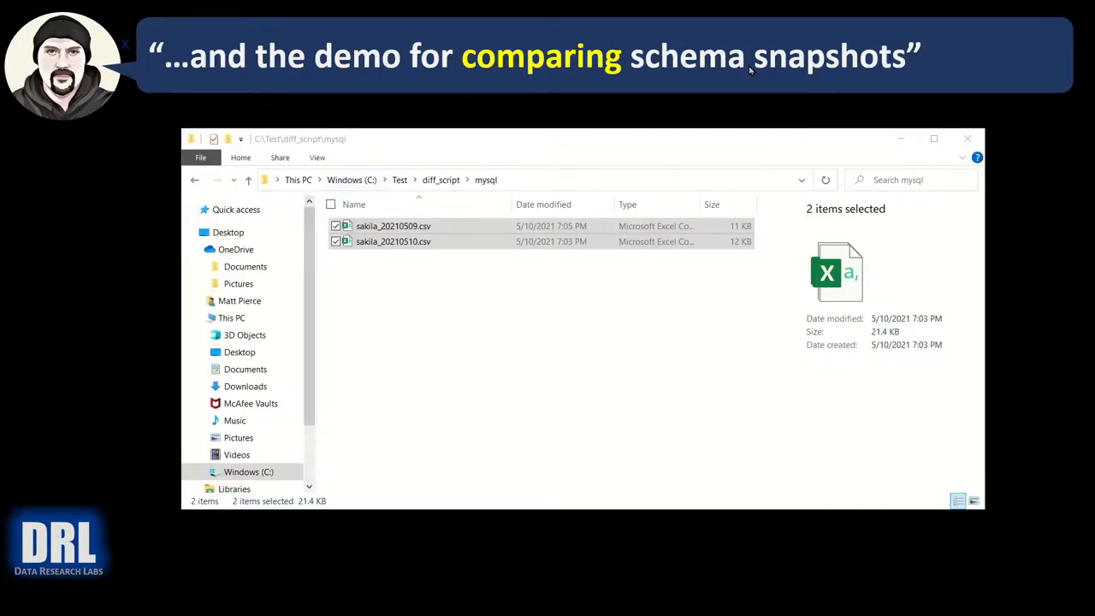
- Select sakila_20210509.csv and sakila_20210510.csv together and bring up their context menu
left_click(420, 306)
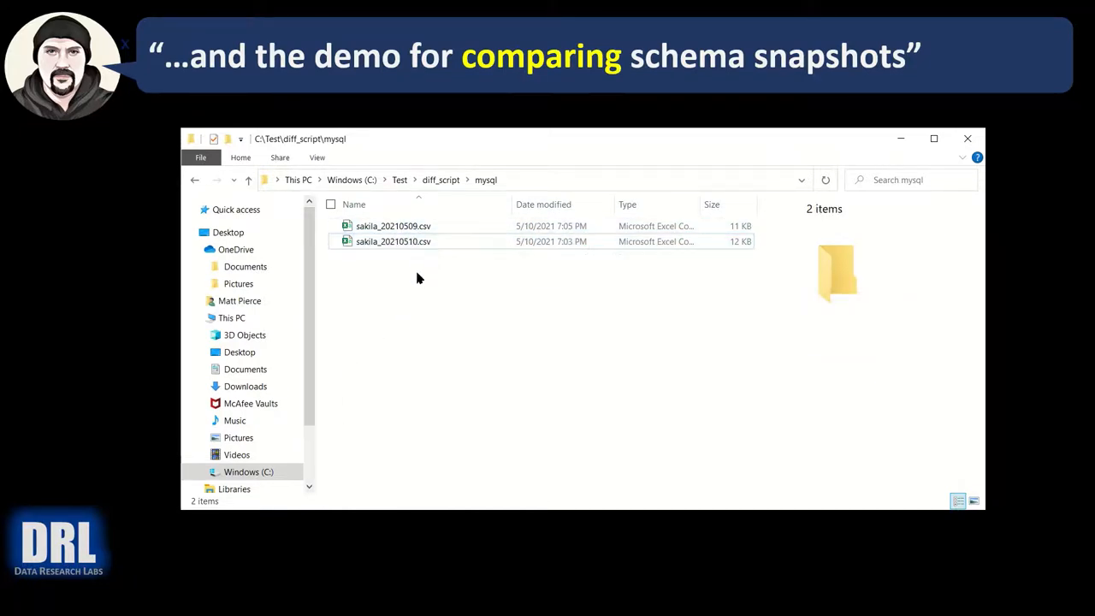
left_click(393, 225)
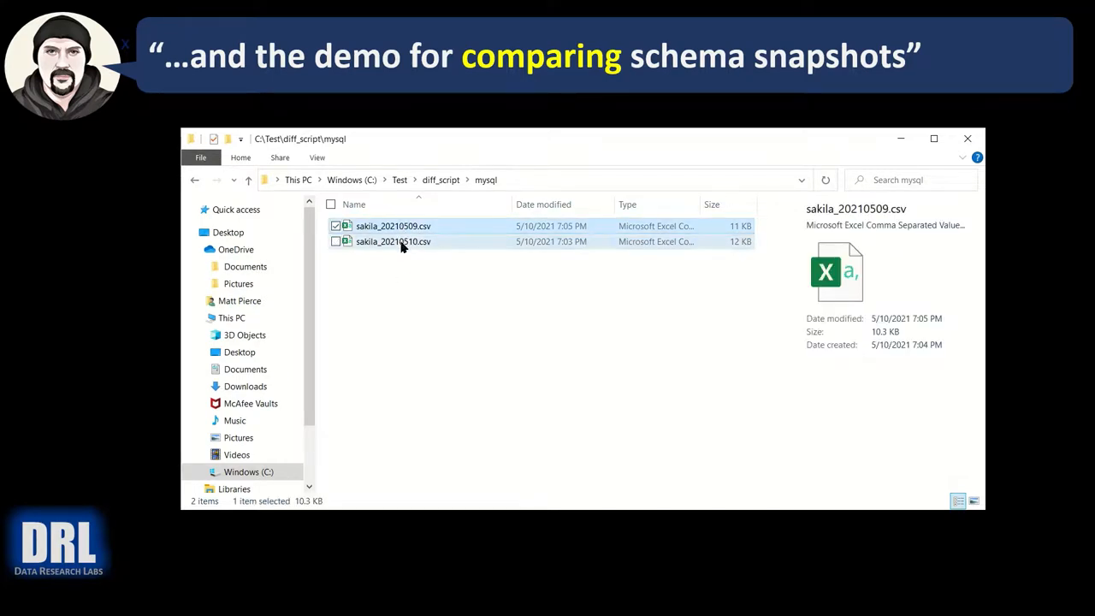
left_click(393, 241)
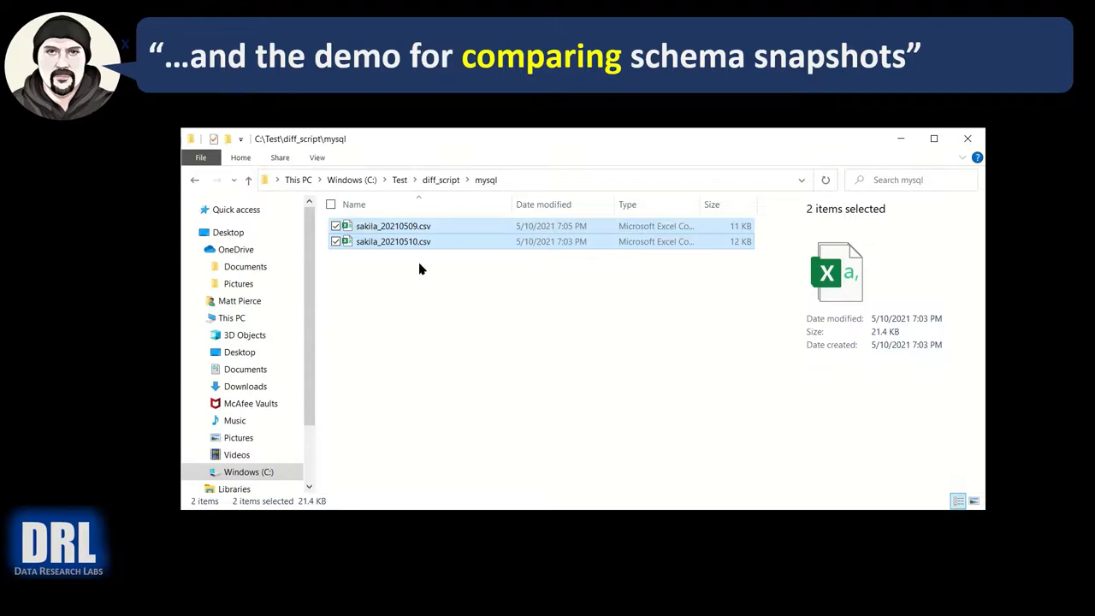
mouse_move(393, 226)
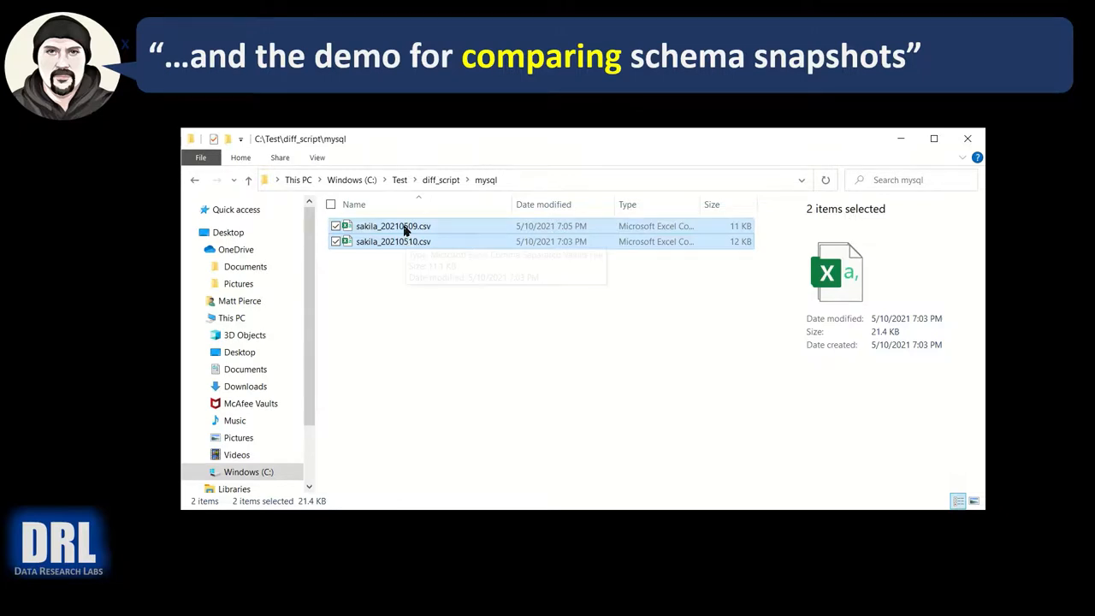
right_click(393, 240)
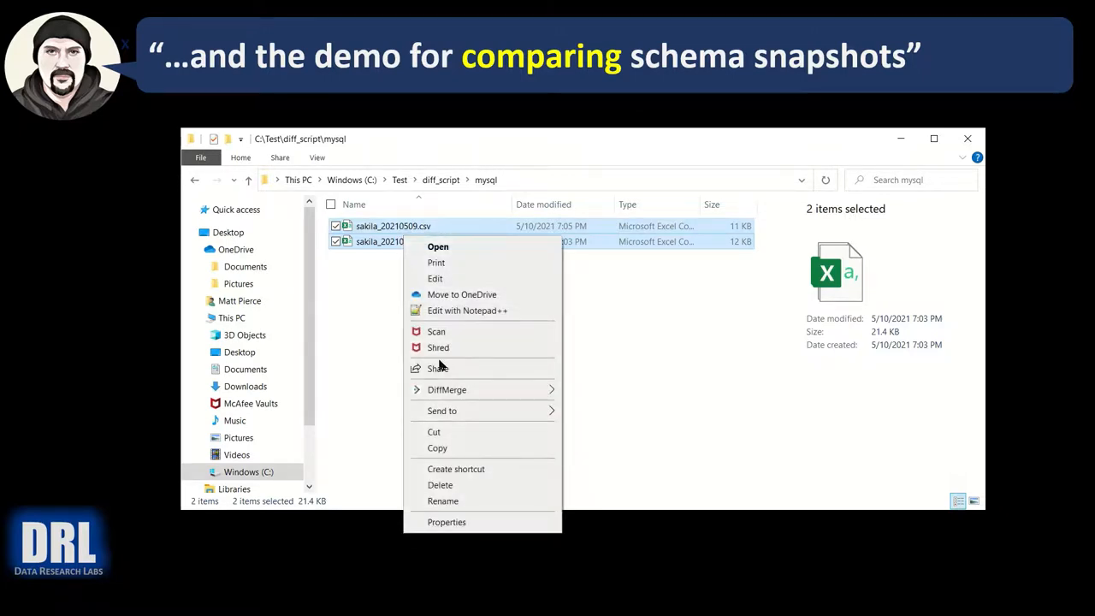
mouse_move(447, 390)
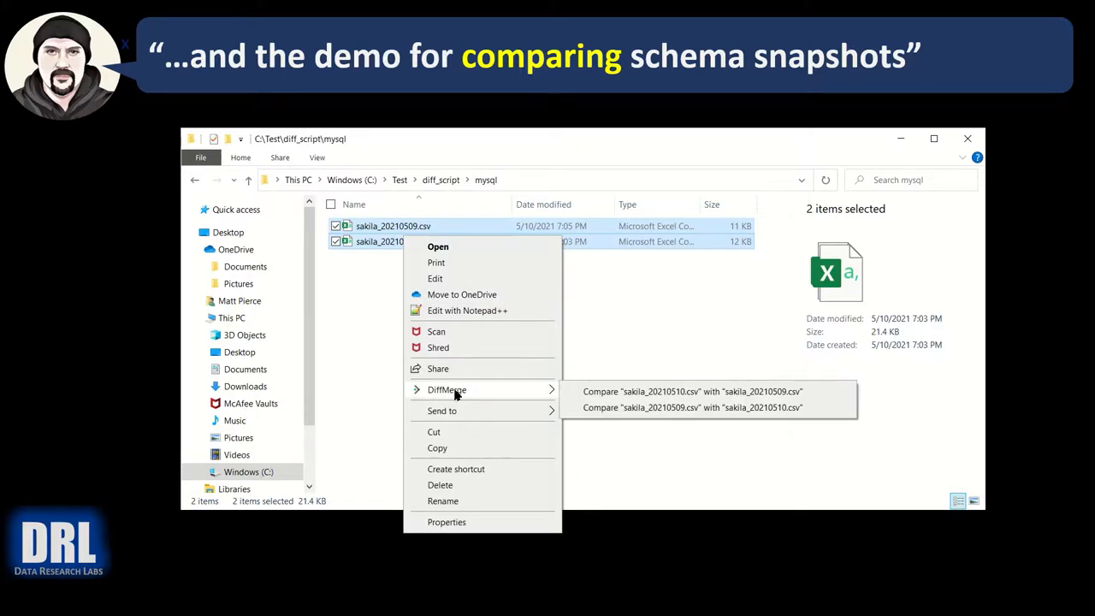
mouse_move(466, 399)
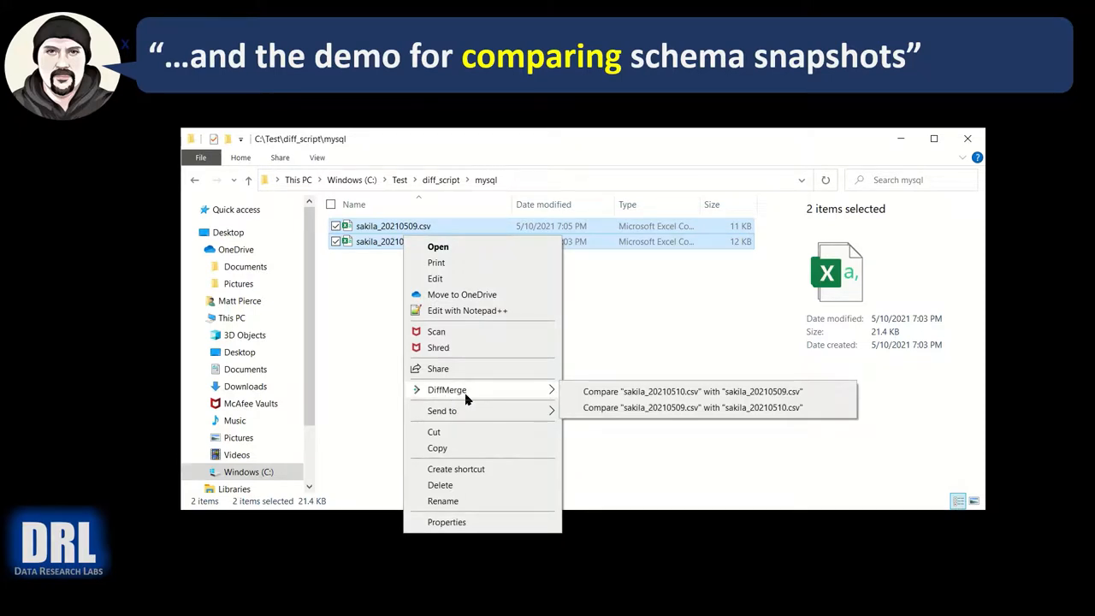
mouse_move(458, 392)
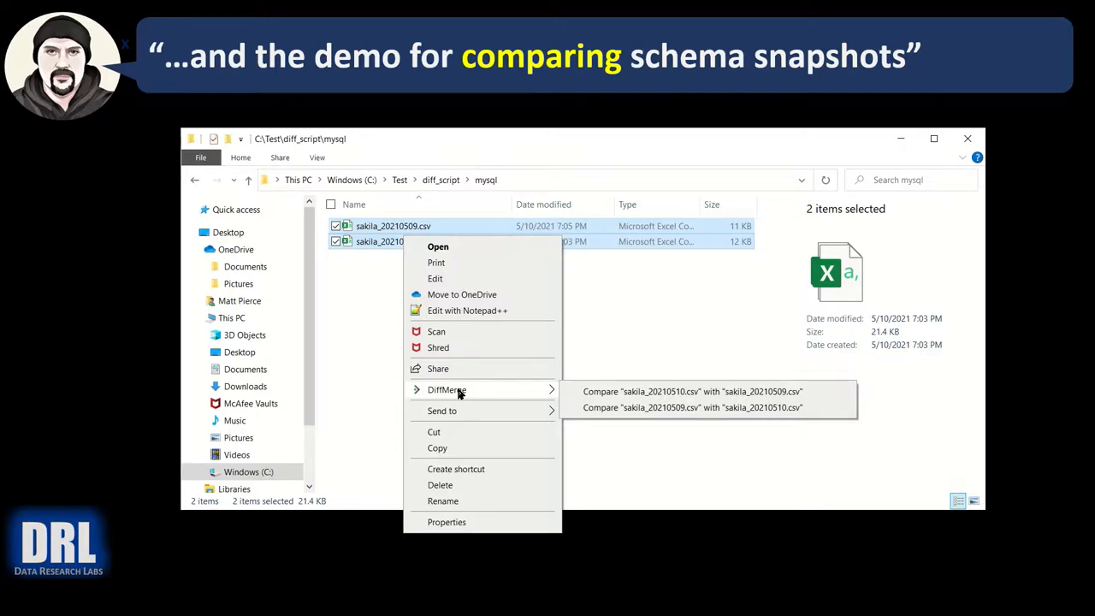
mouse_move(467, 396)
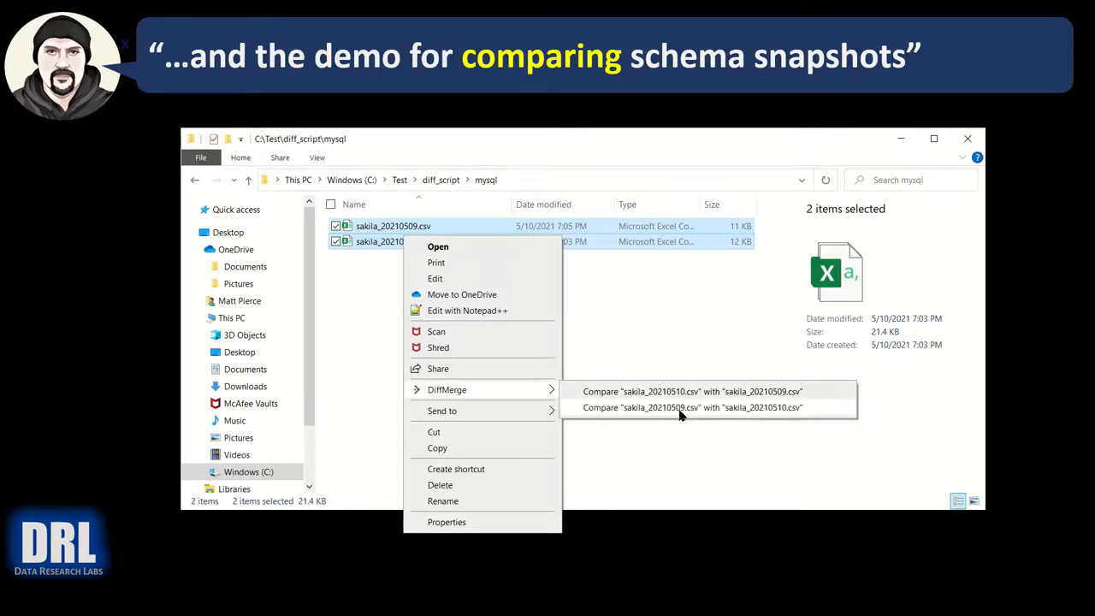
- Compare sakila_20210509.csv with sakila_20210510.csv in DiffMerge and scroll through the 16 changes
left_click(692, 407)
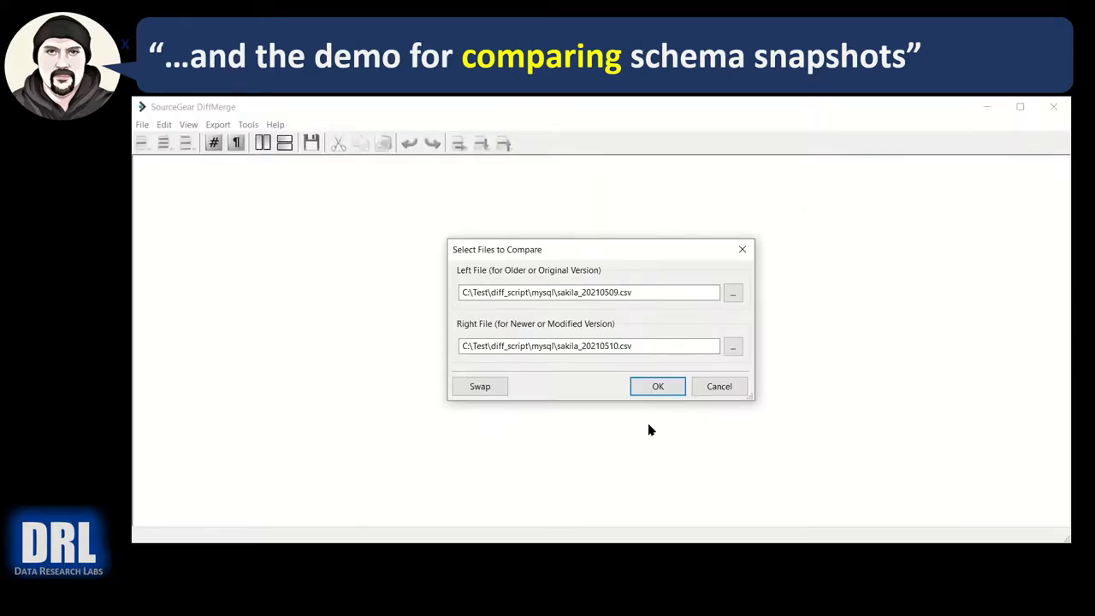
left_click(658, 386)
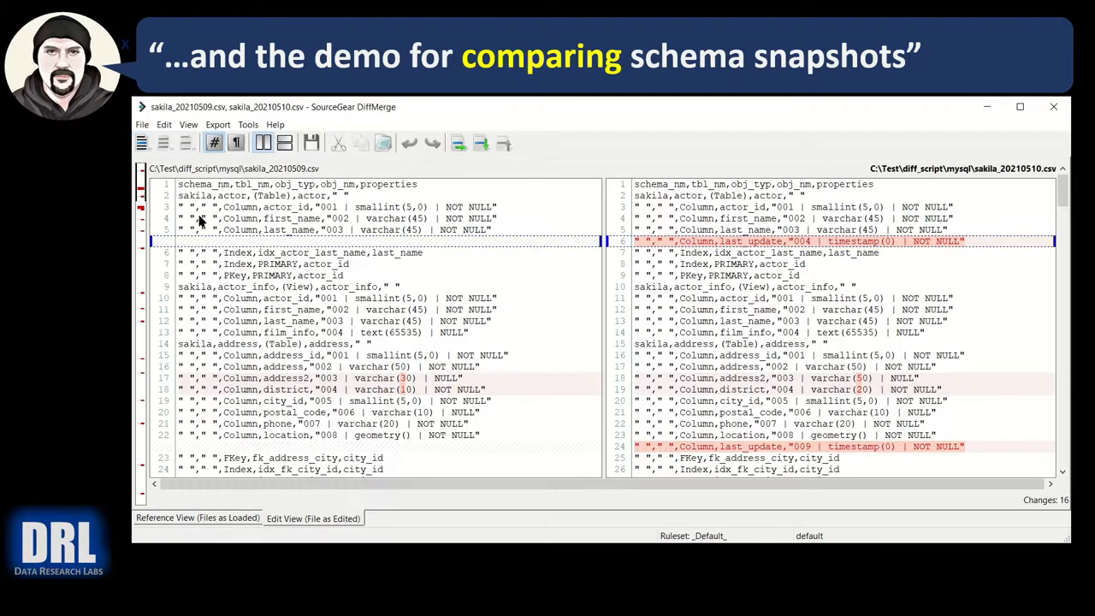
scroll("down", 3)
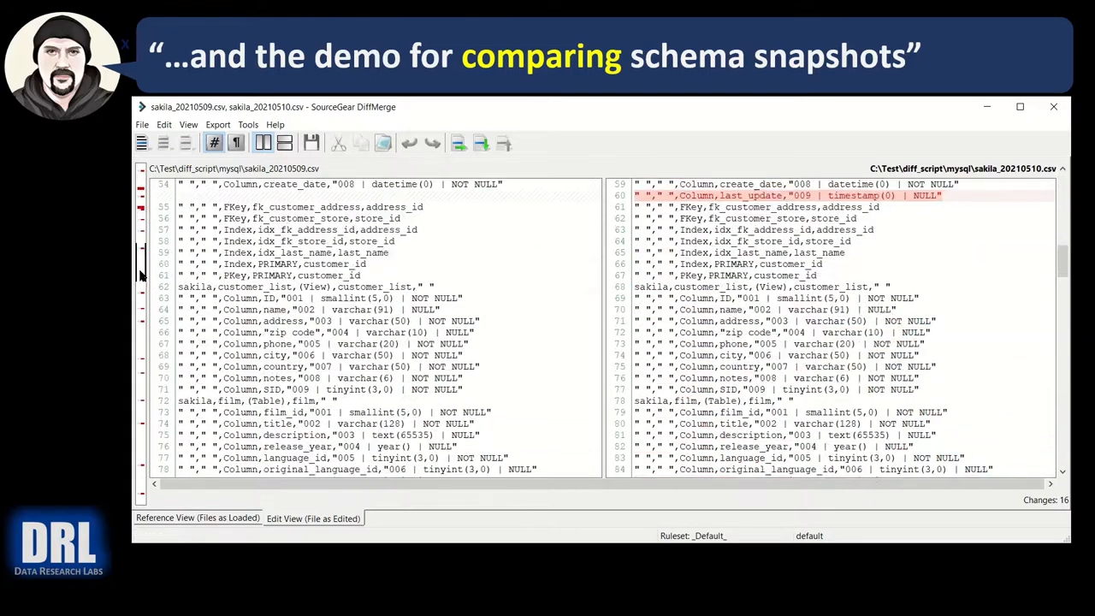
scroll("down", 3)
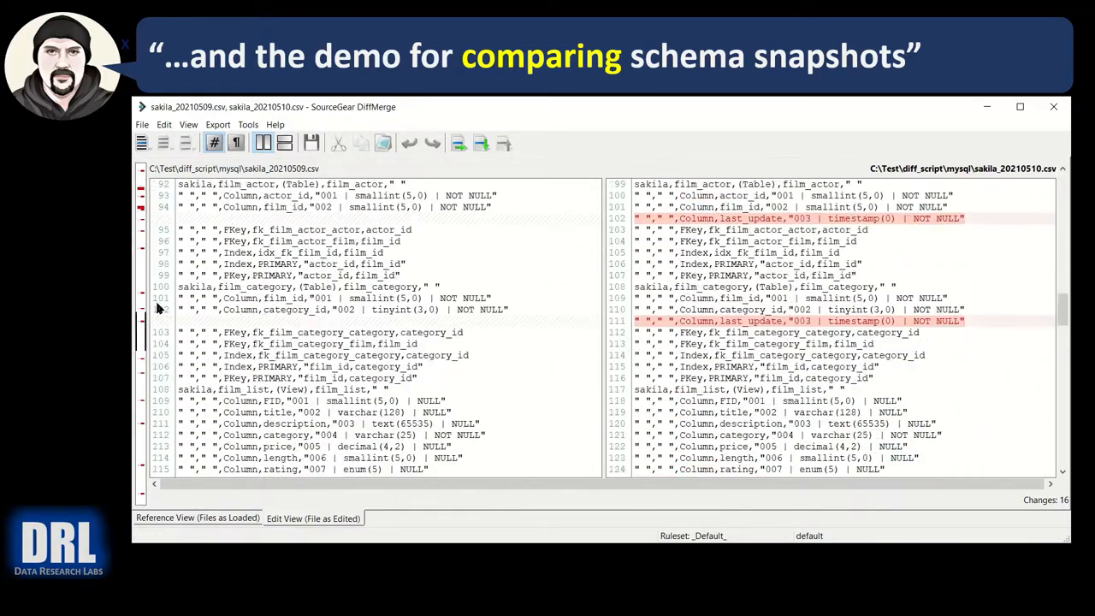
scroll("up", 3)
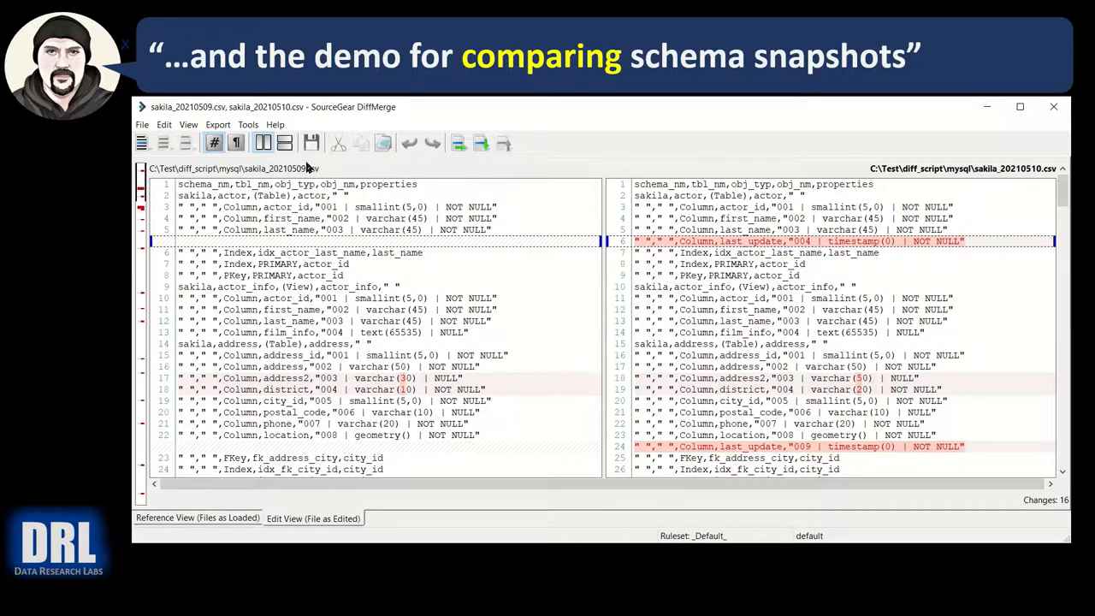
mouse_move(365, 391)
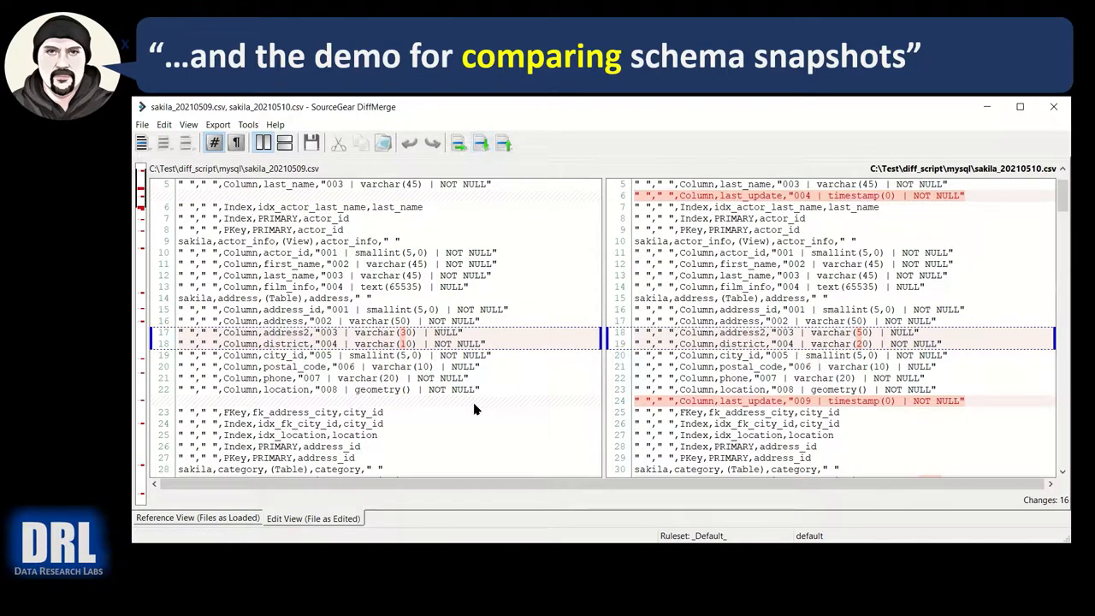
mouse_move(402, 336)
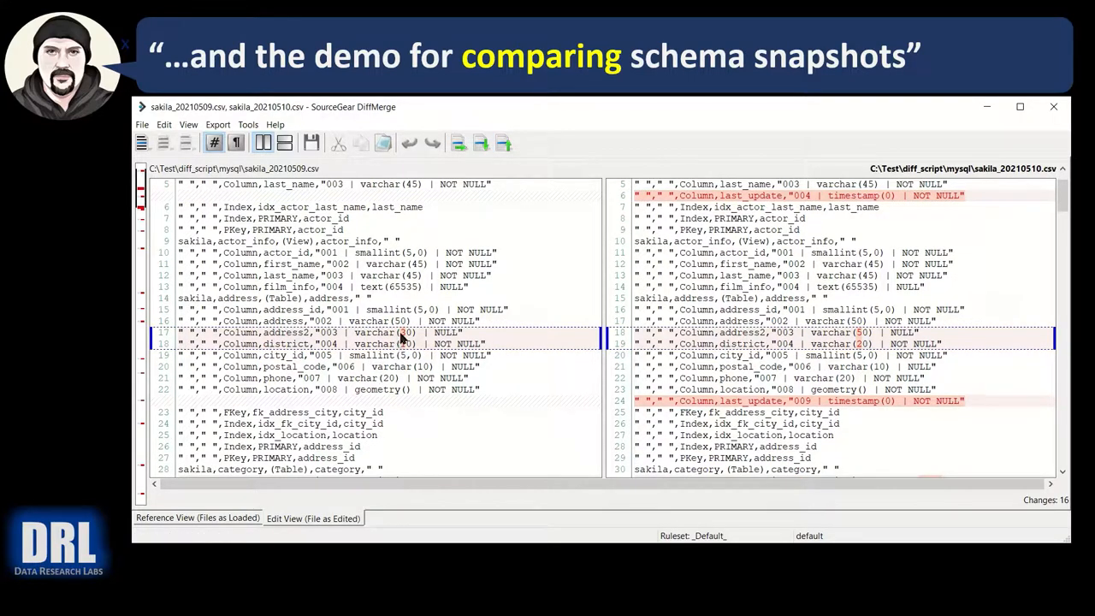
mouse_move(854, 336)
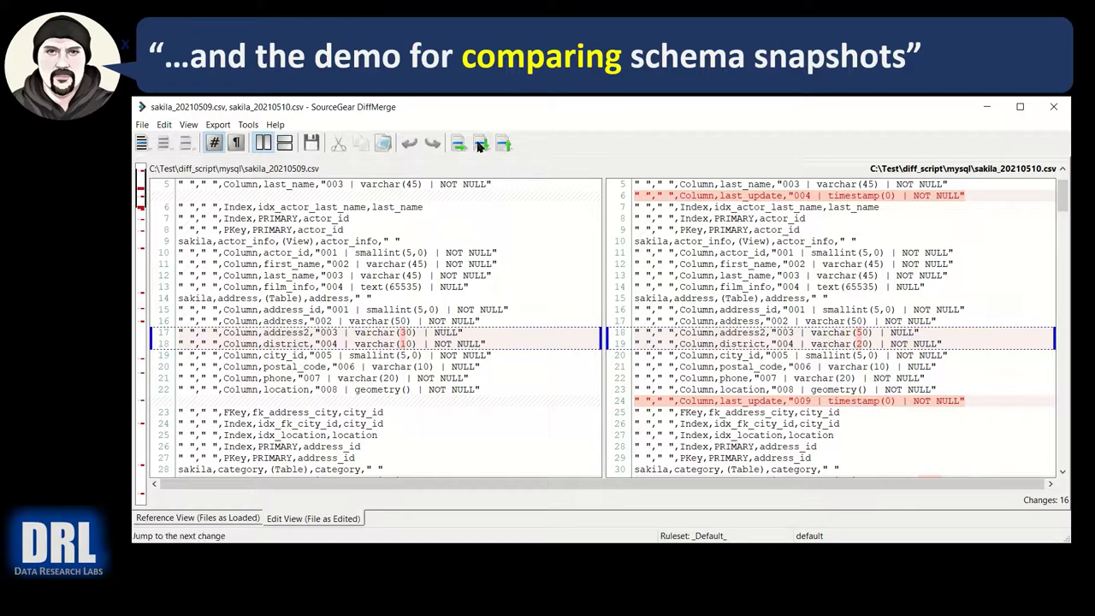
mouse_move(526, 340)
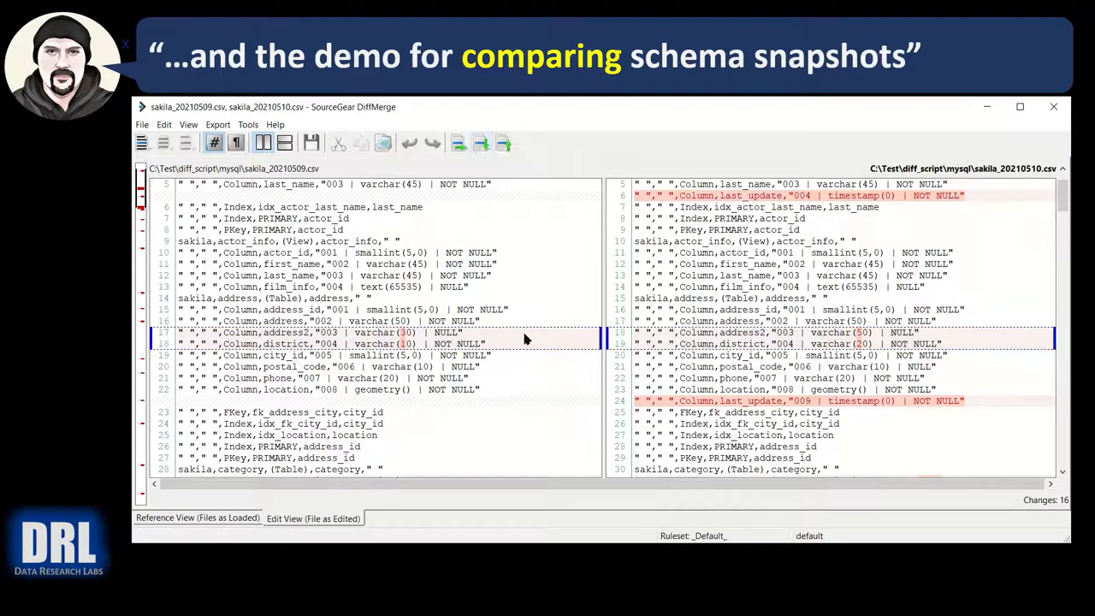
mouse_move(404, 333)
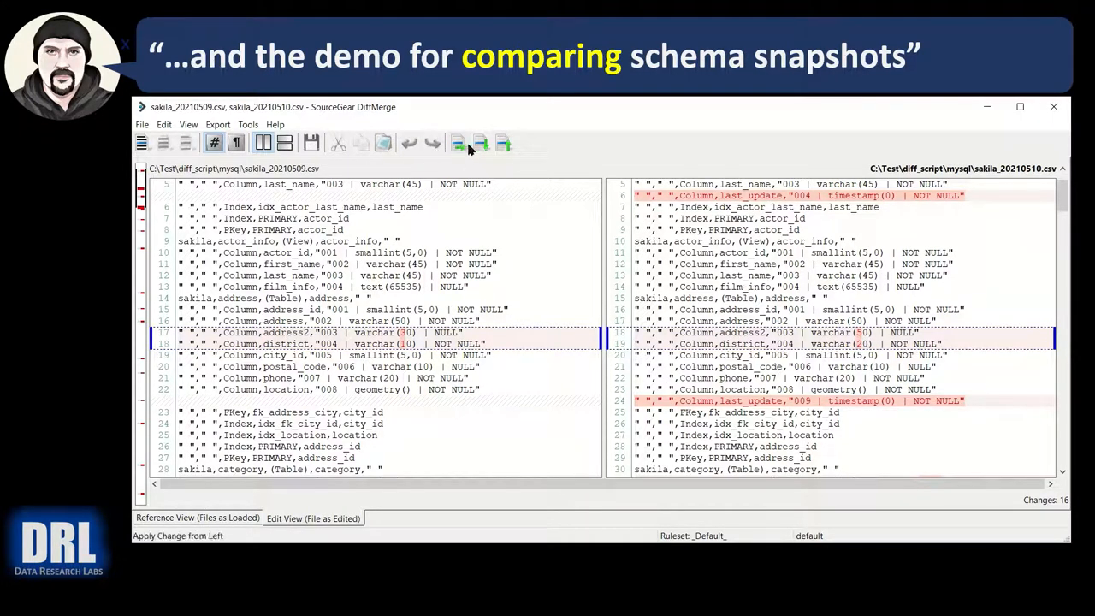
- Advance past the address2 varchar change to the category table's added last_update column
scroll("down", 3)
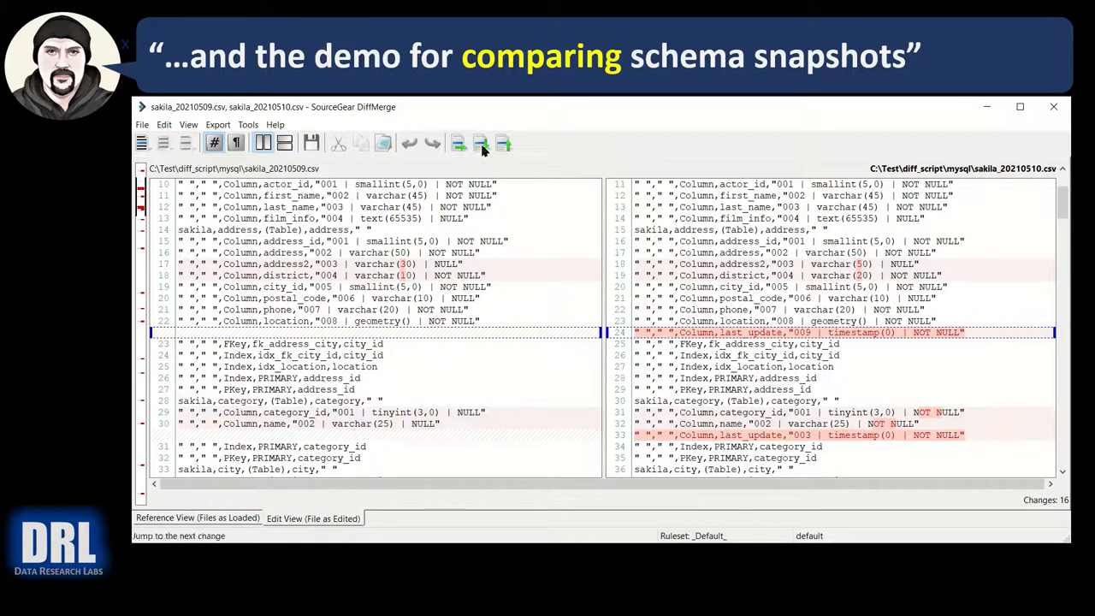
left_click(480, 143)
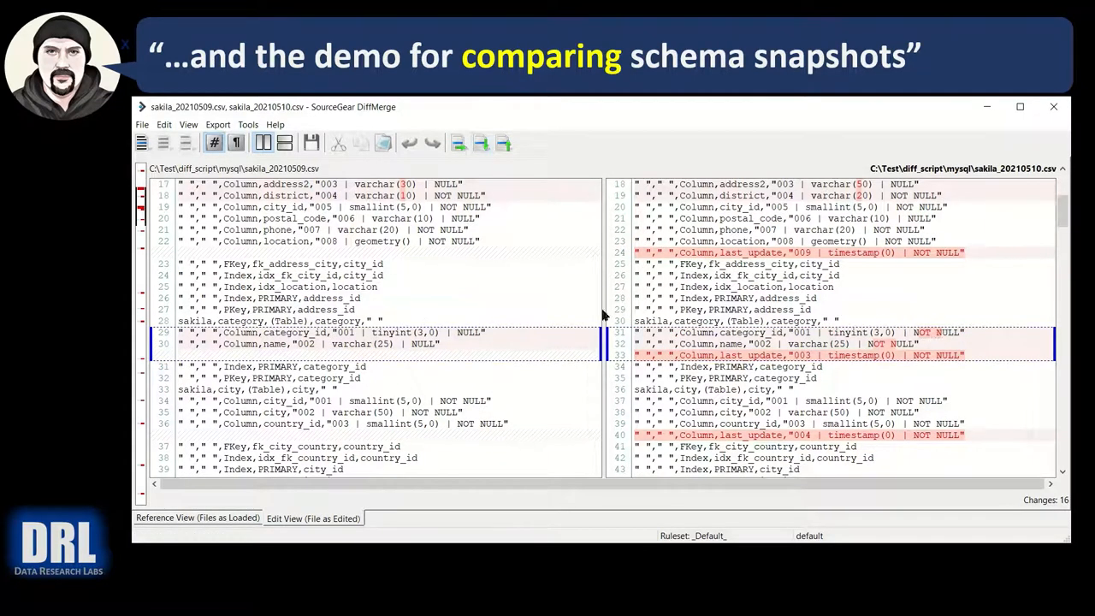
mouse_move(423, 342)
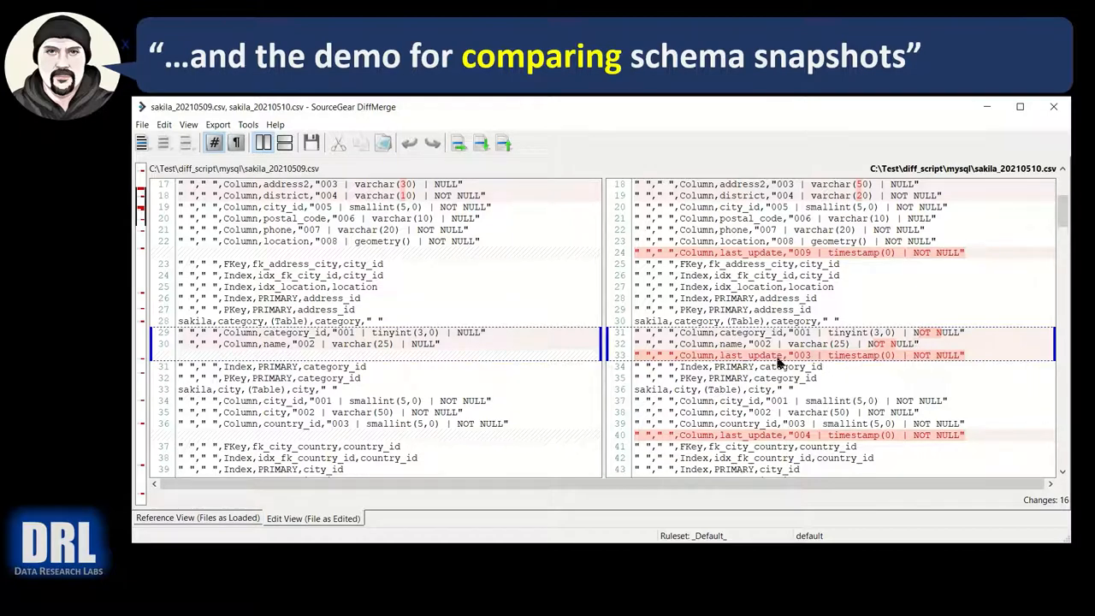
mouse_move(762, 311)
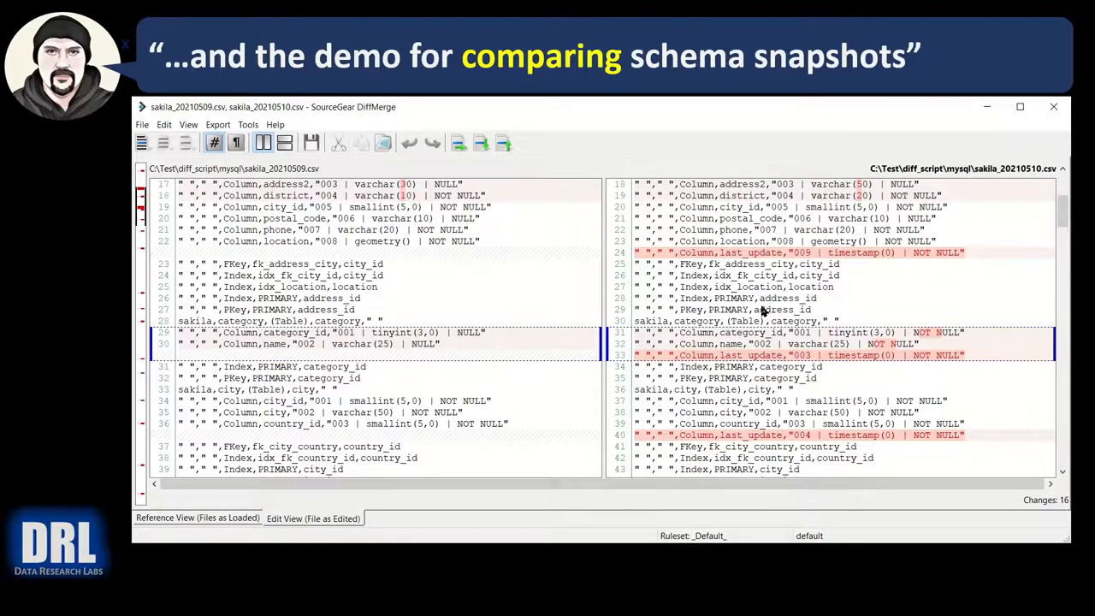
- Scroll the comparison down to the rental table's added last_update column
scroll("down", 3)
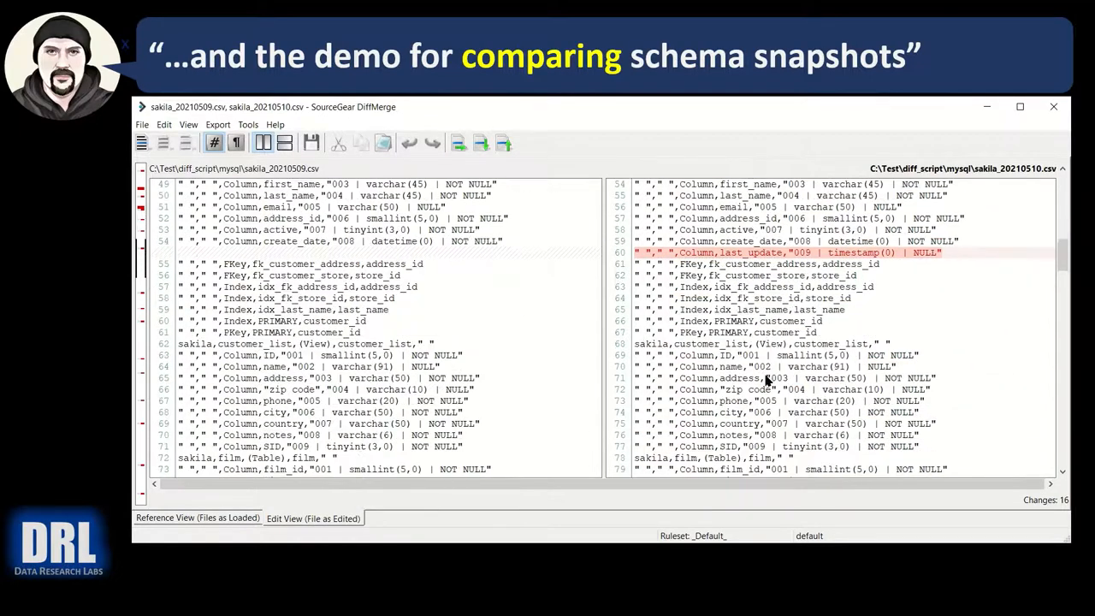
scroll("down", 3)
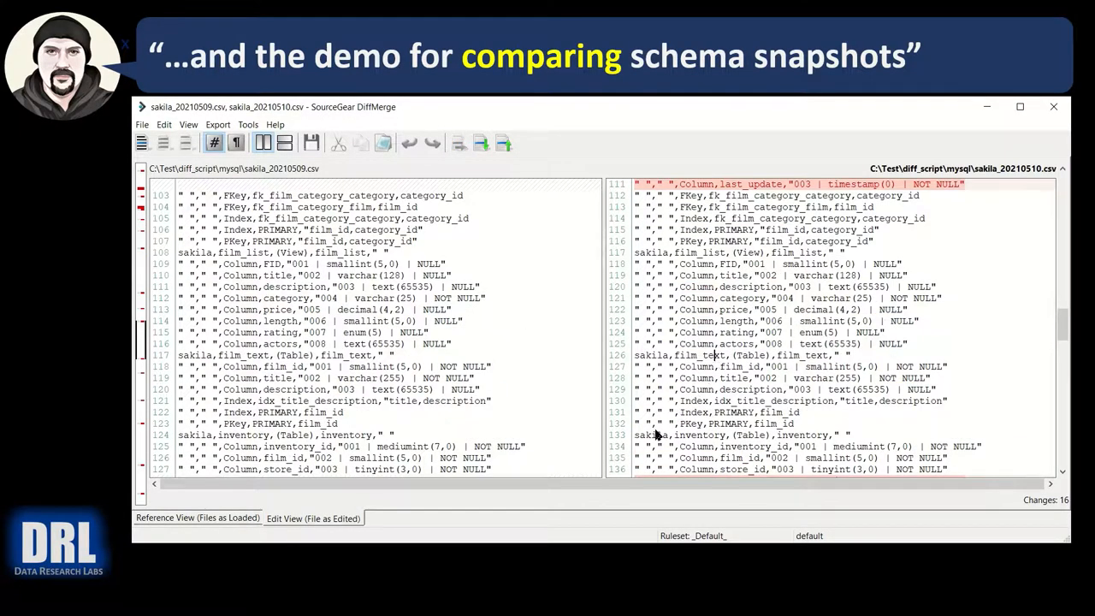
scroll("down", 3)
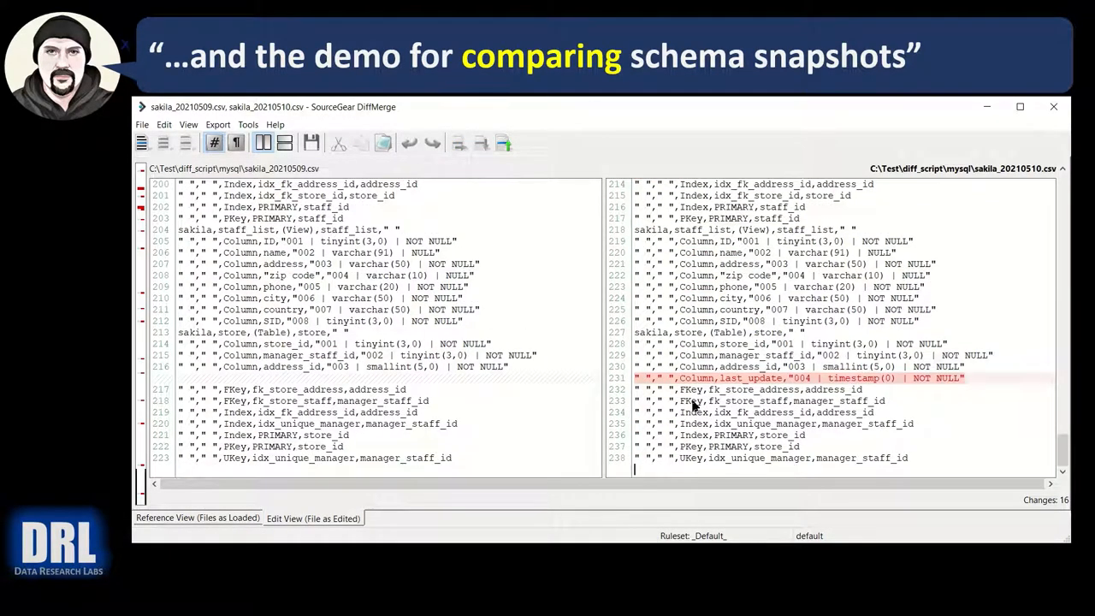
scroll("up", 3)
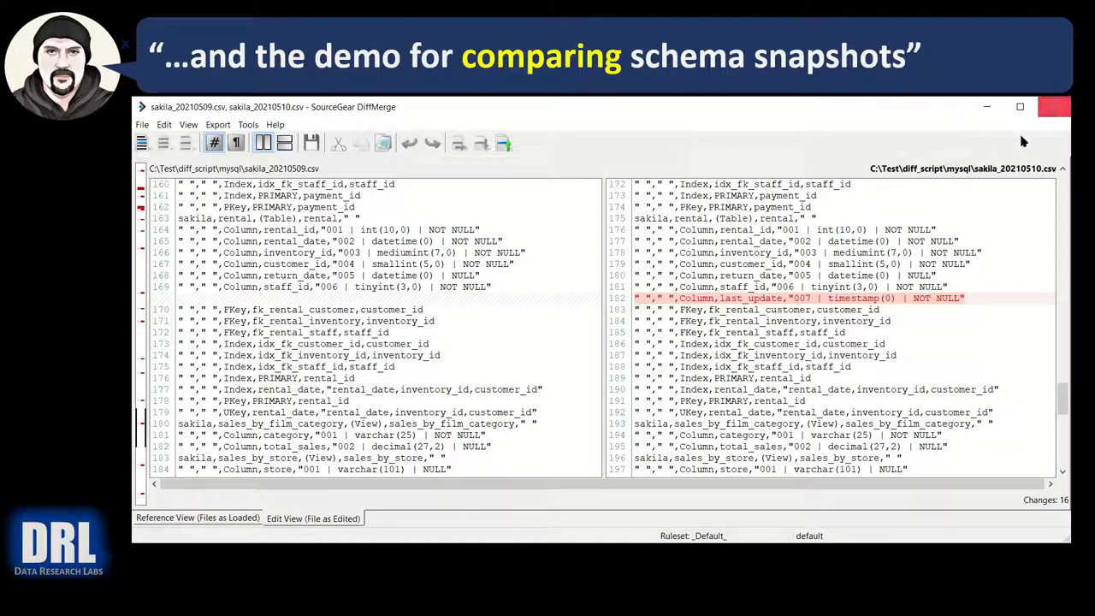
mouse_move(1012, 187)
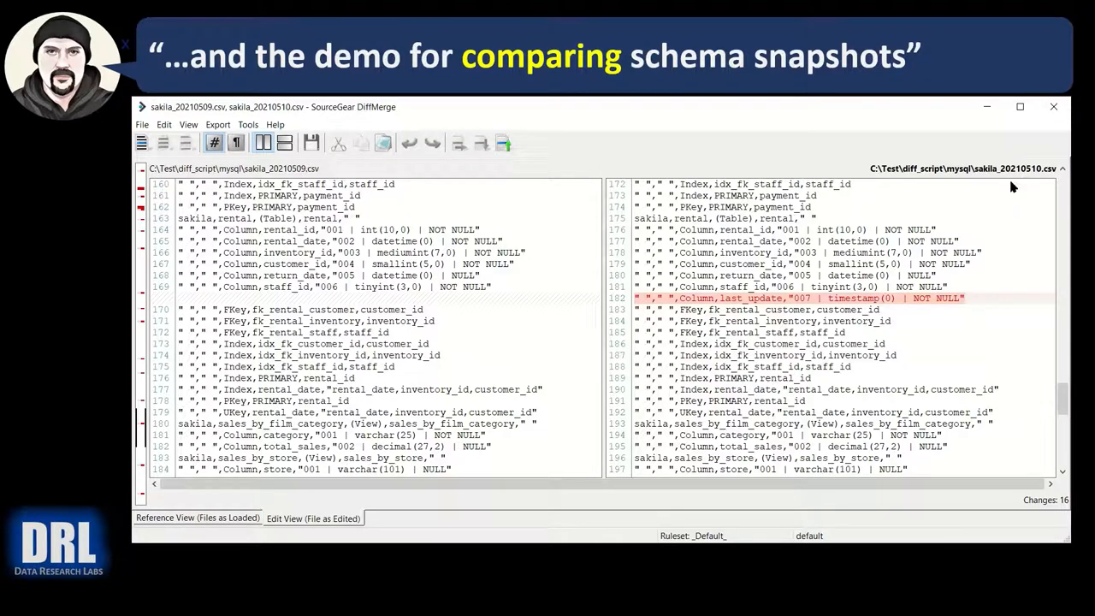
mouse_move(855, 357)
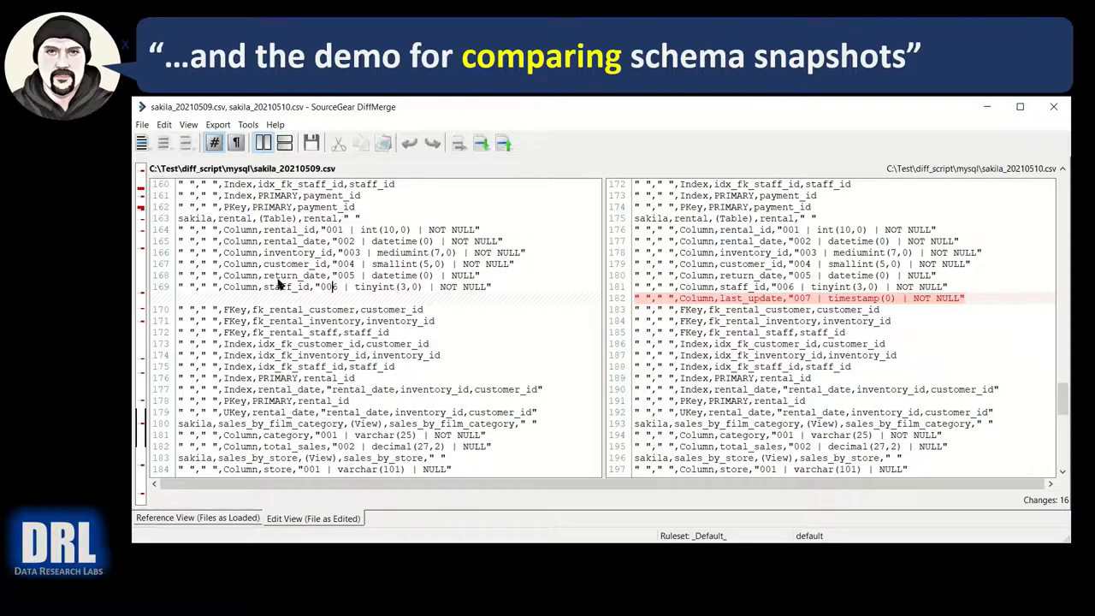
mouse_move(428, 281)
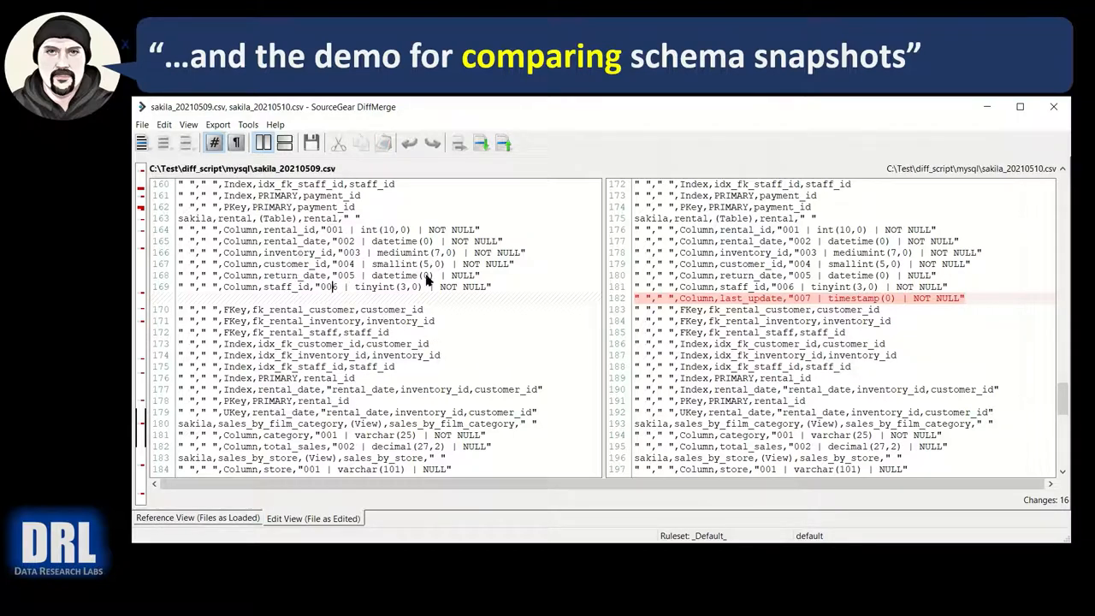